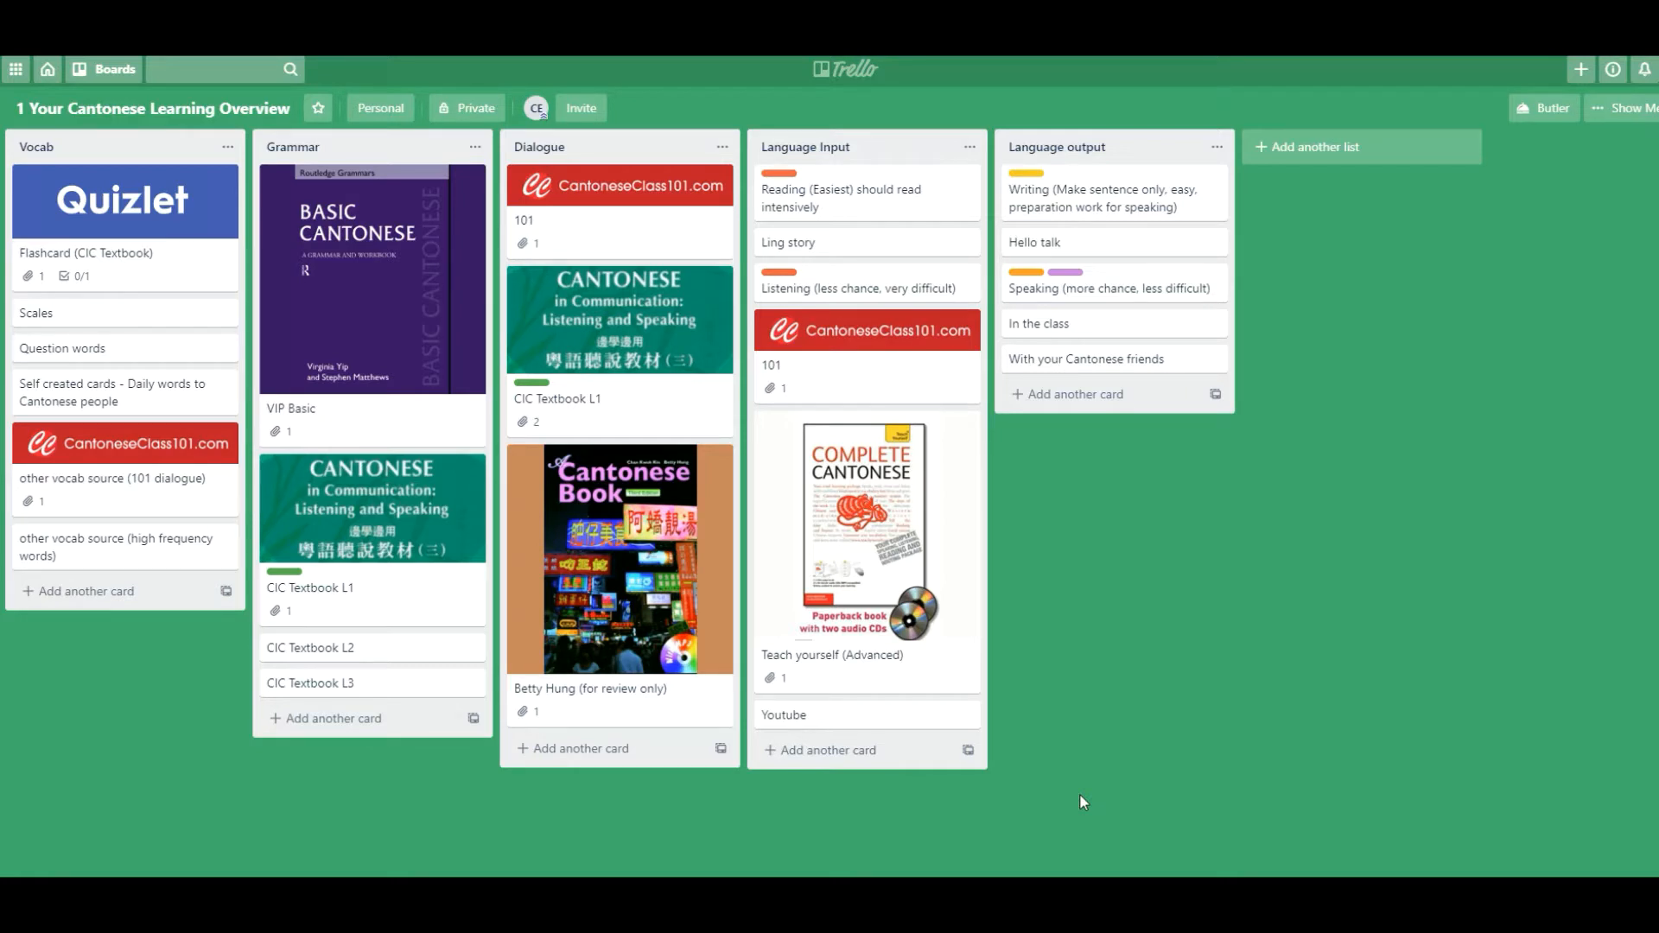
pyautogui.moveTo(237, 755)
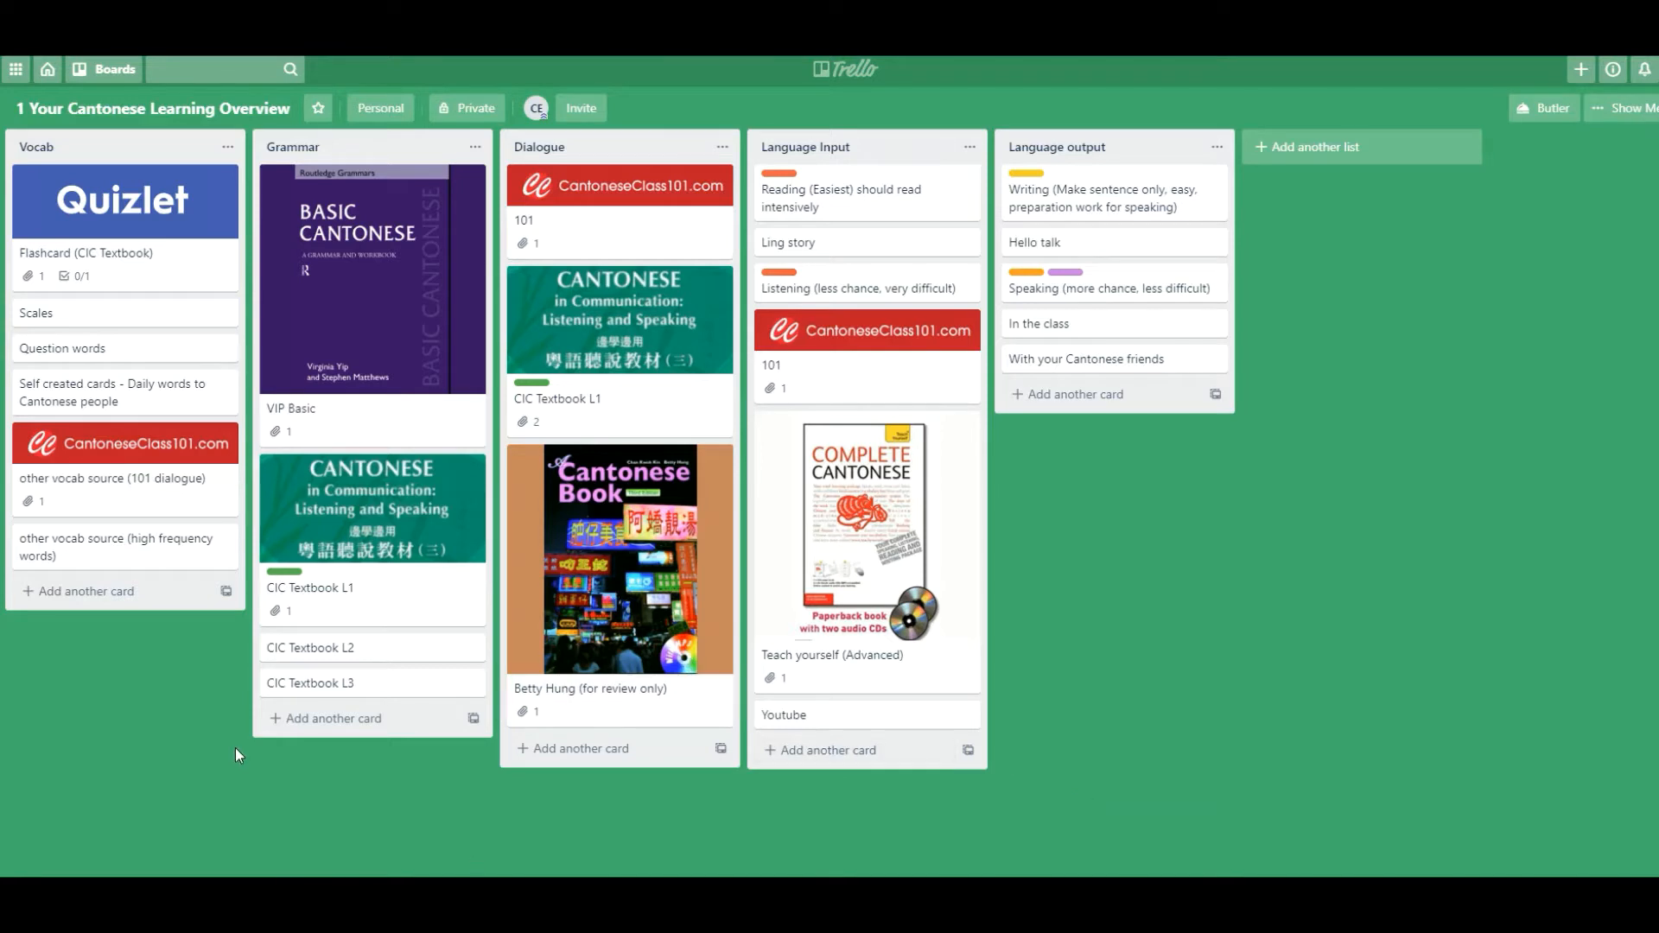
pyautogui.moveTo(234, 748)
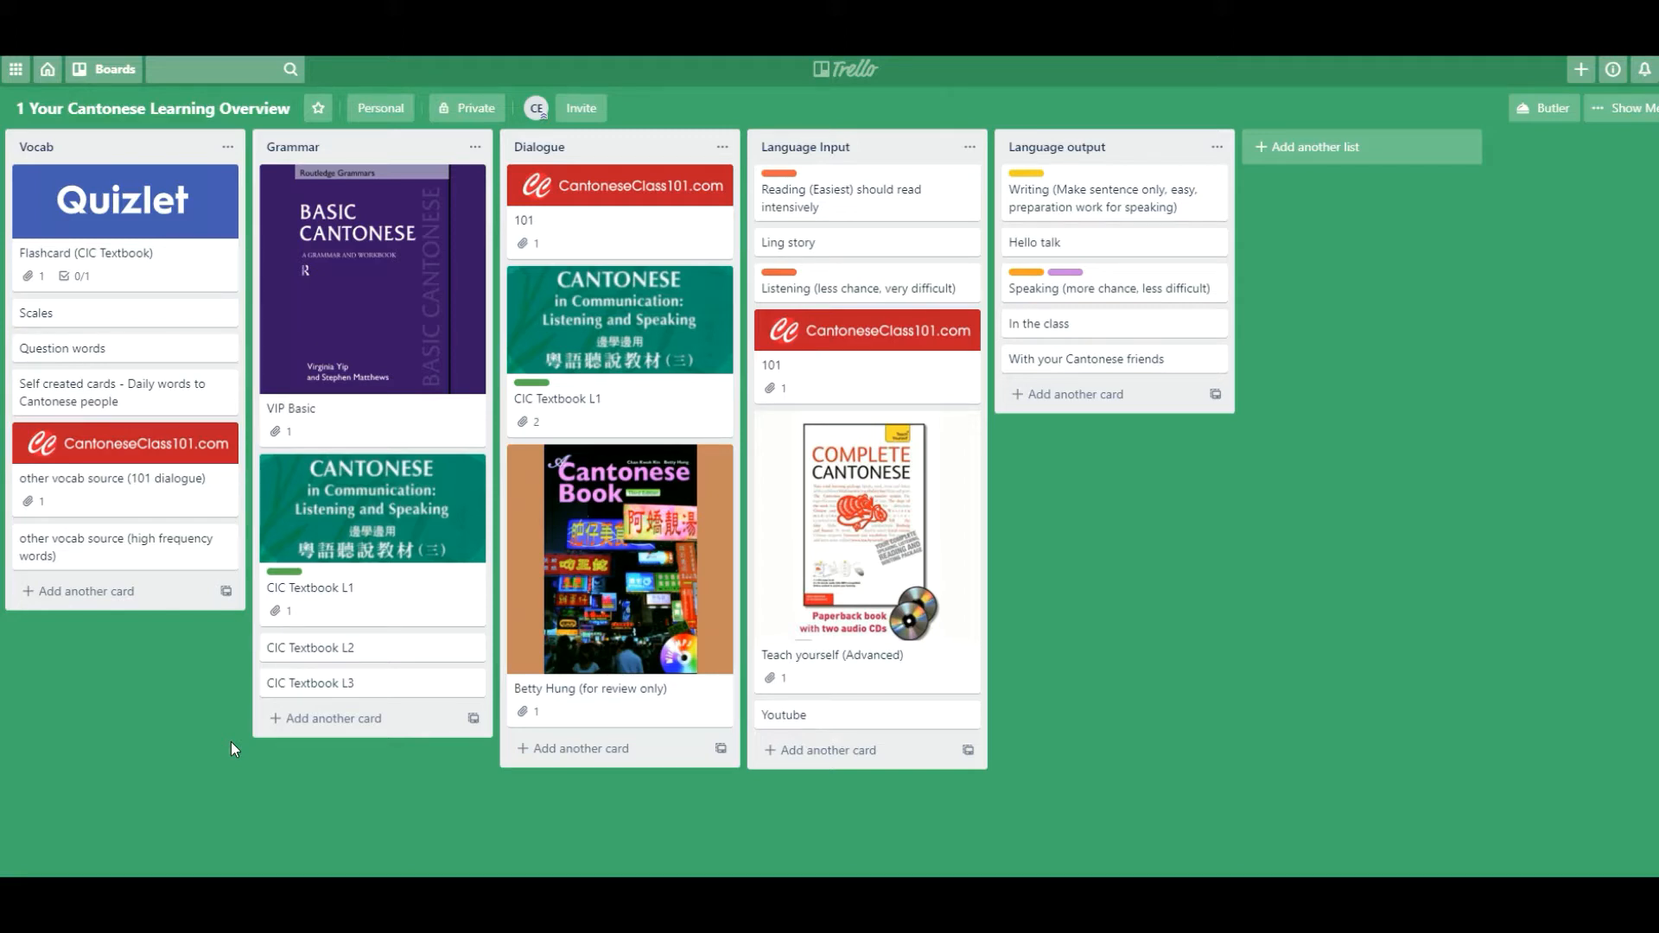
pyautogui.moveTo(72, 157)
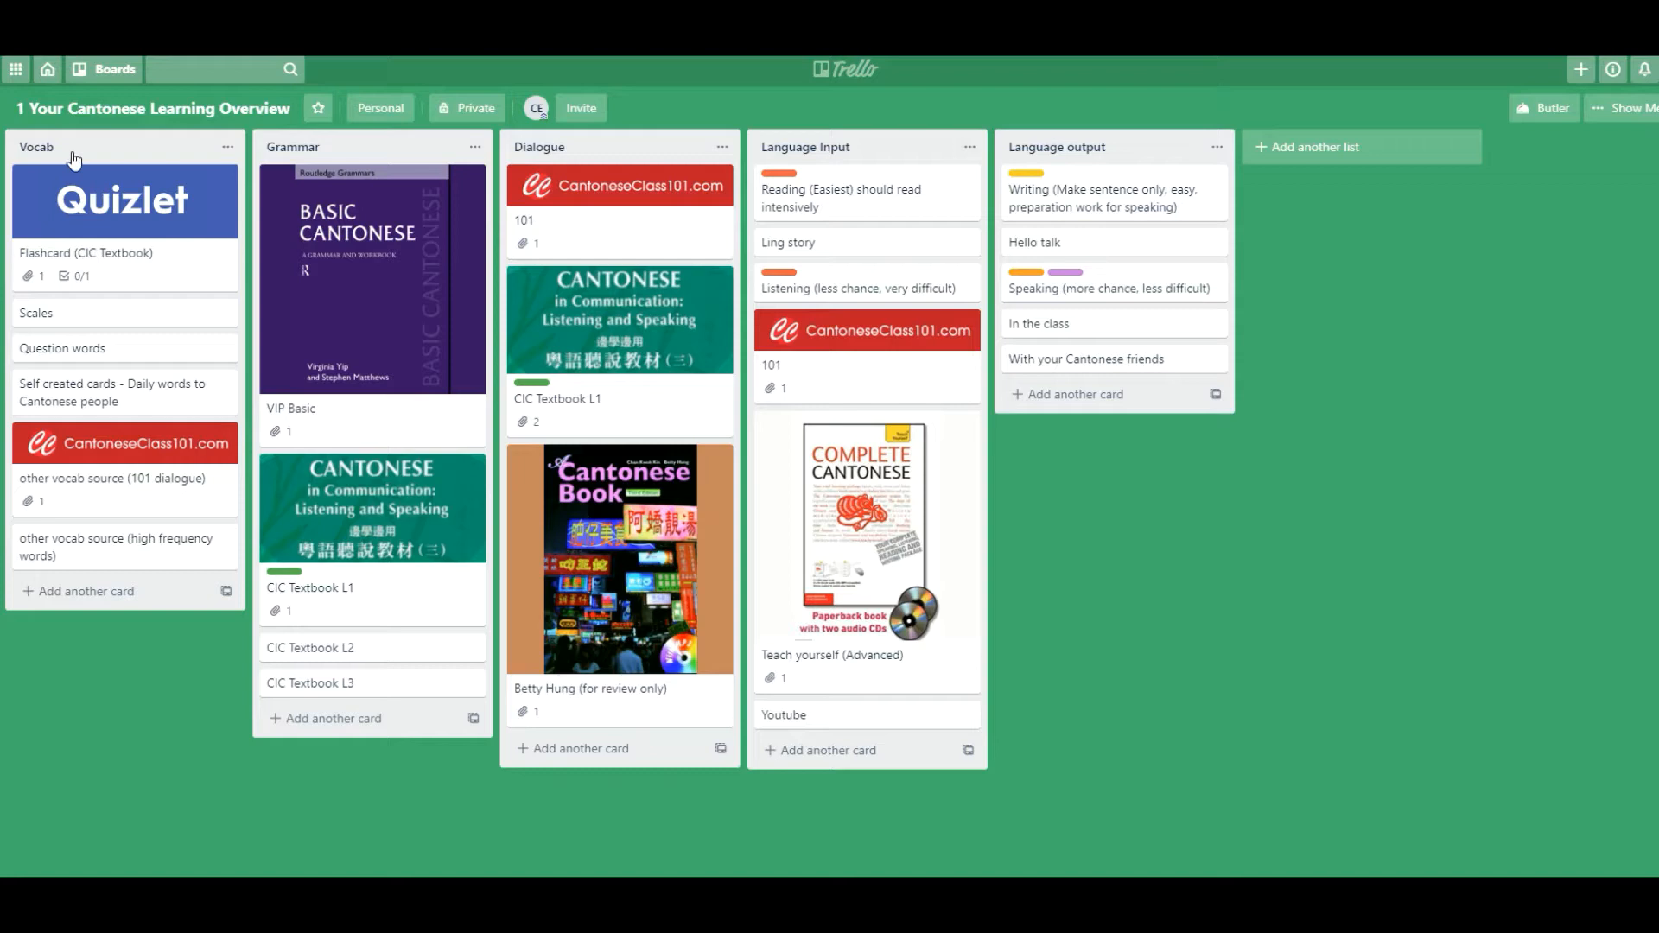
pyautogui.moveTo(627, 133)
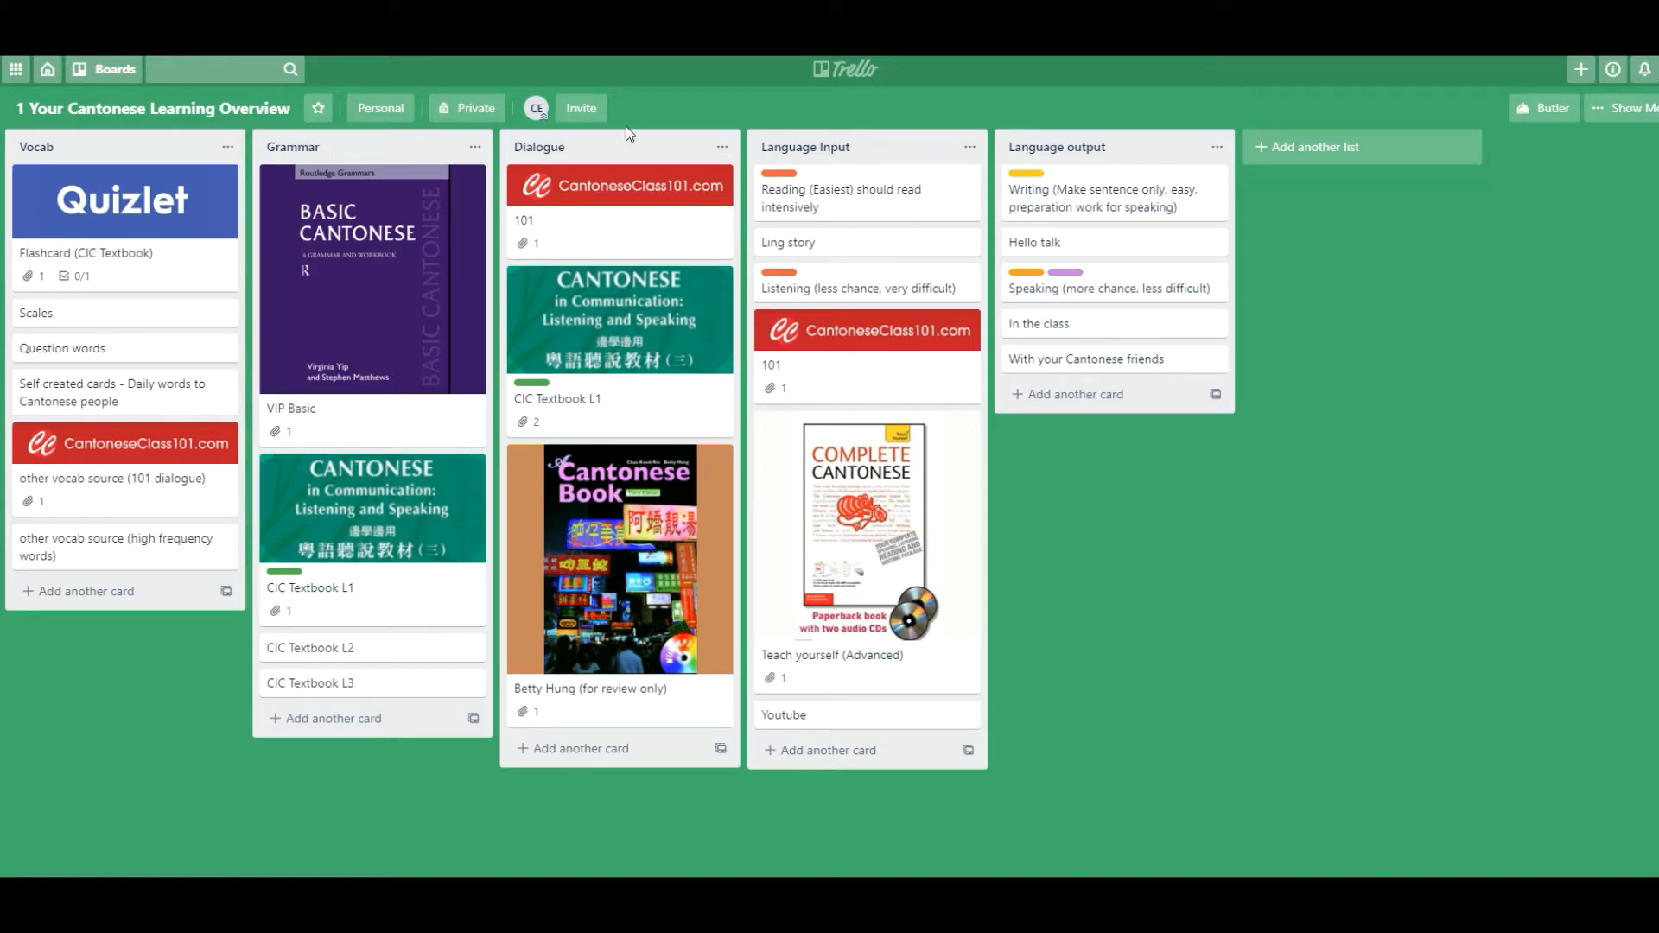
pyautogui.moveTo(912, 166)
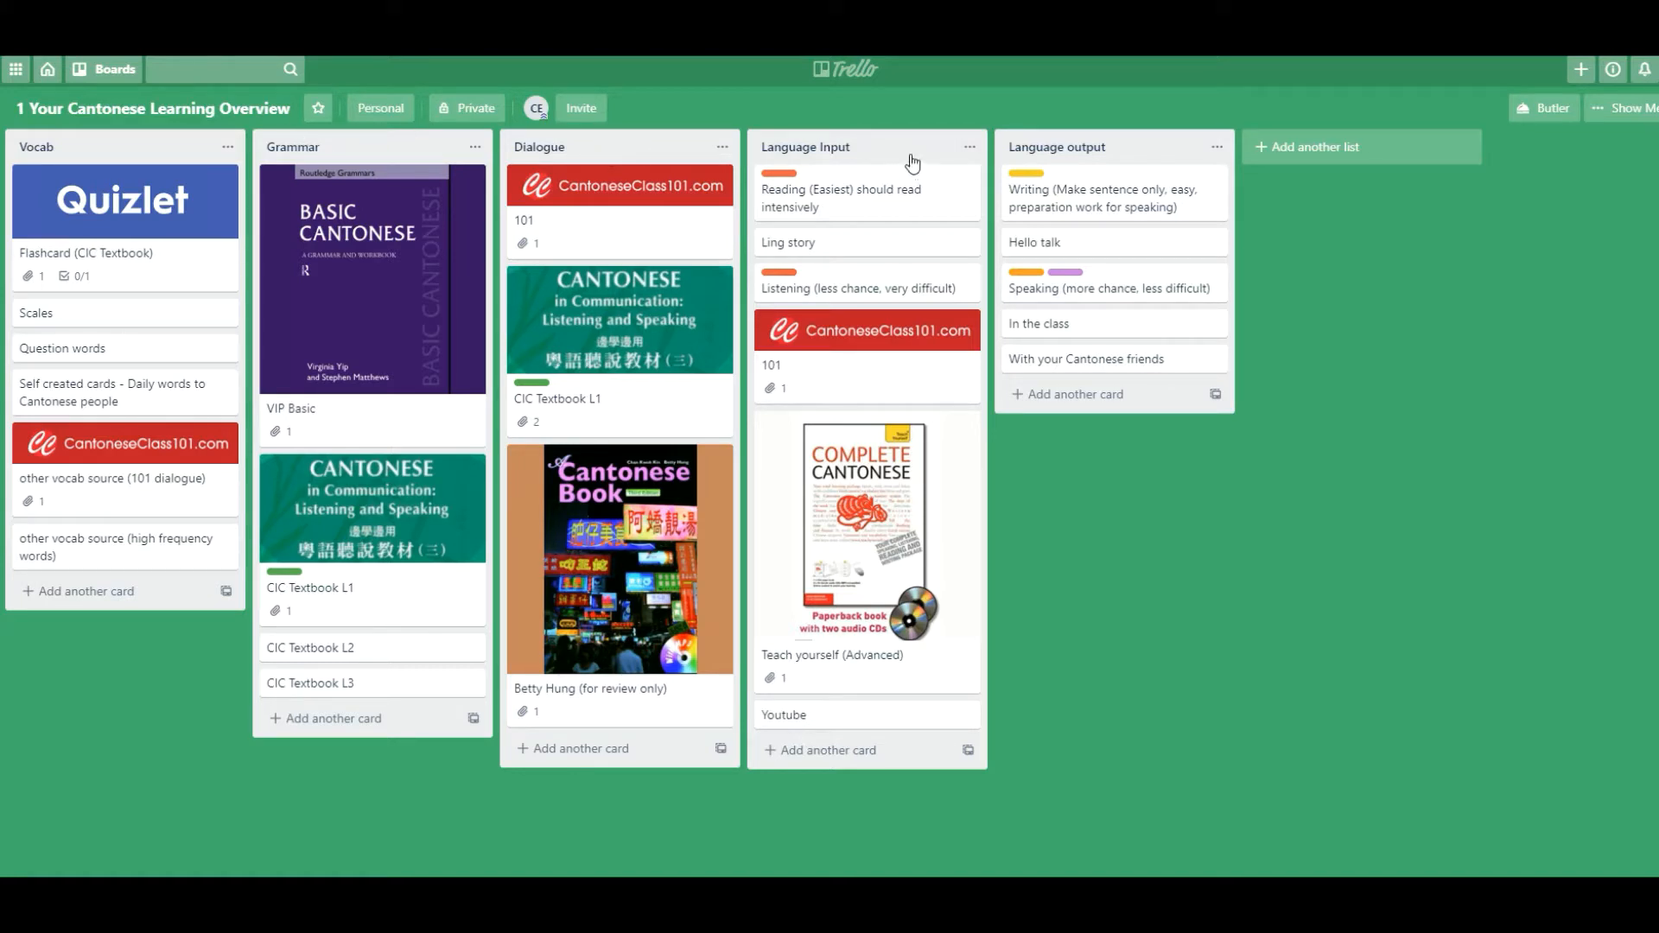
pyautogui.moveTo(907, 155)
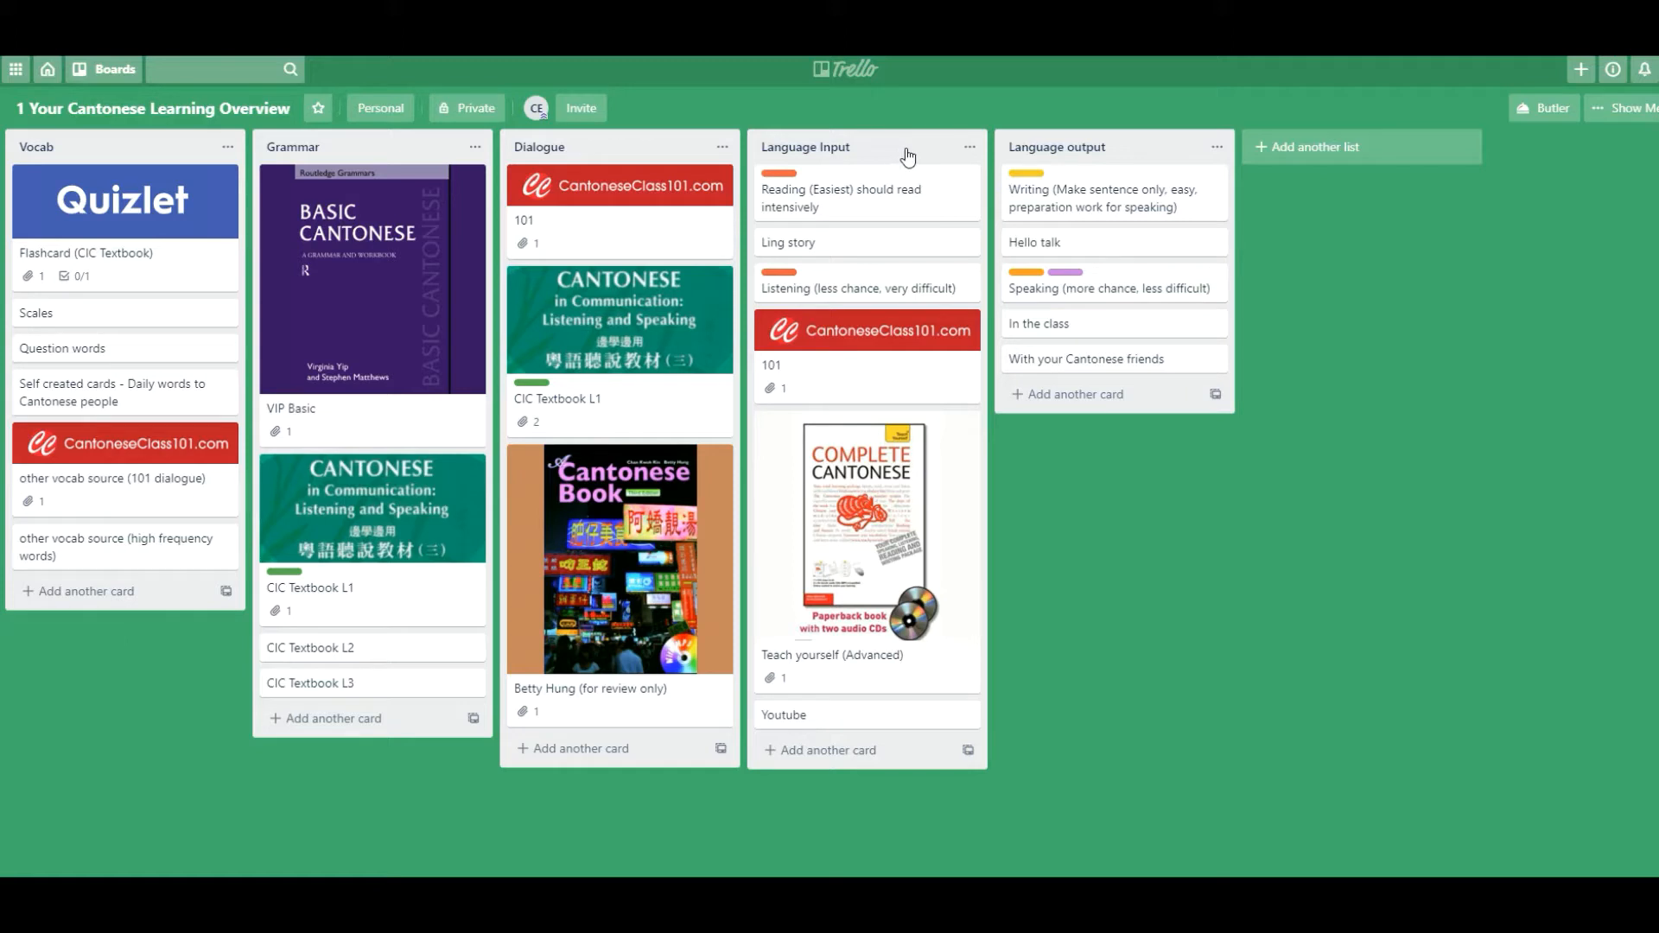
pyautogui.moveTo(869, 155)
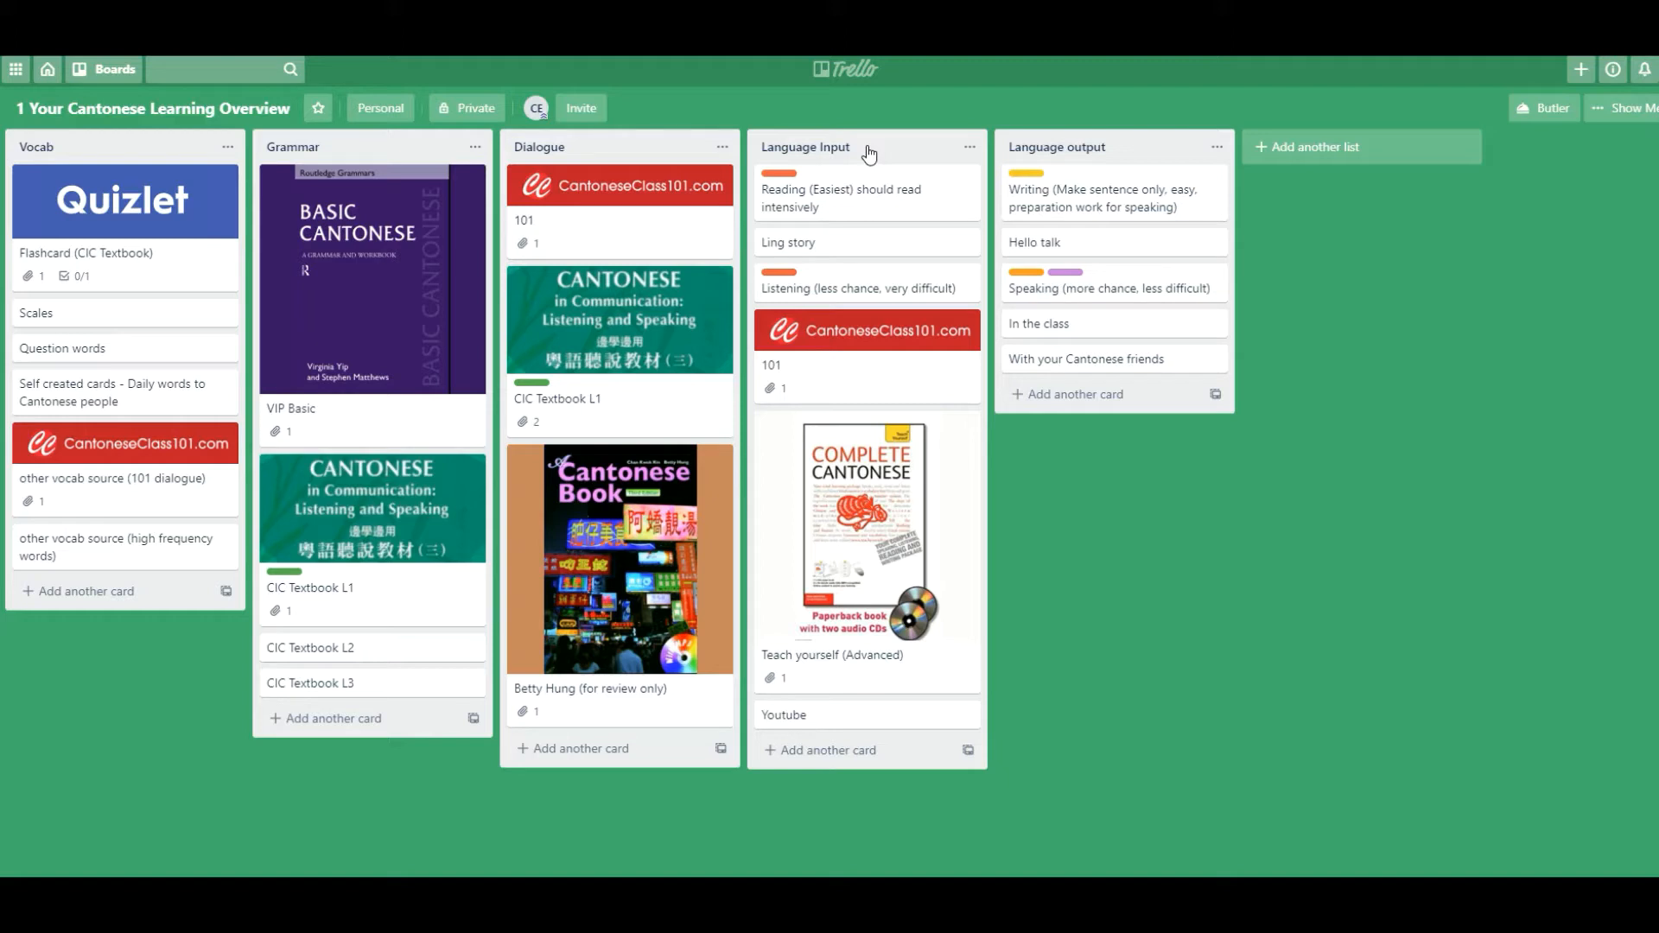
pyautogui.moveTo(1099, 156)
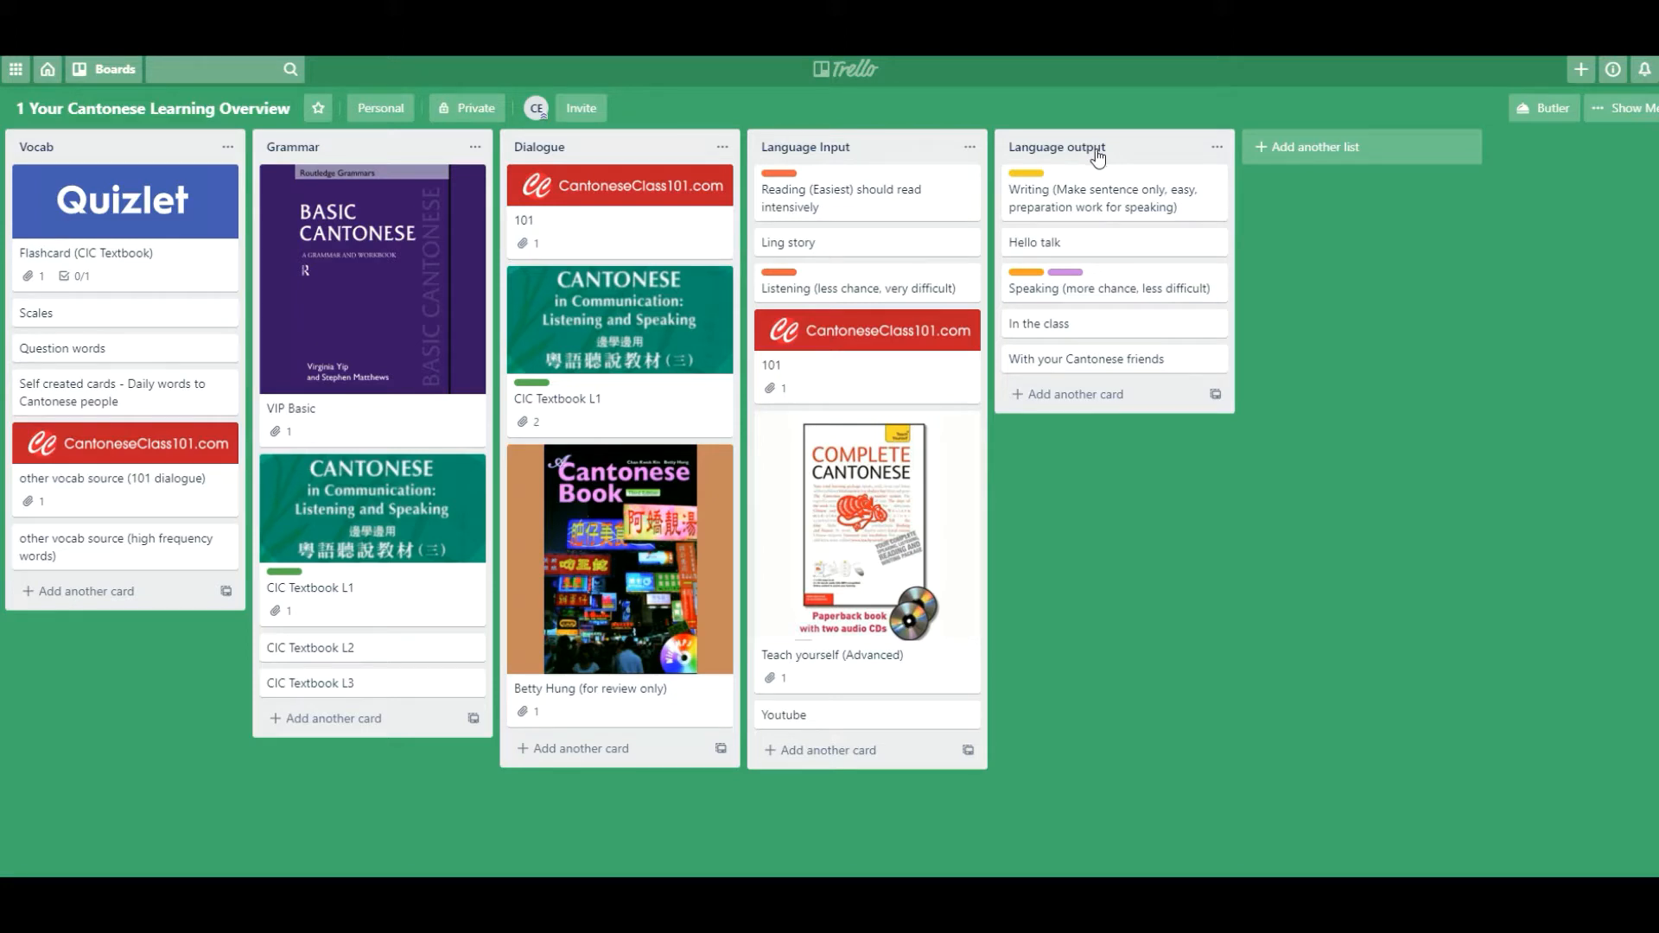
pyautogui.moveTo(840, 220)
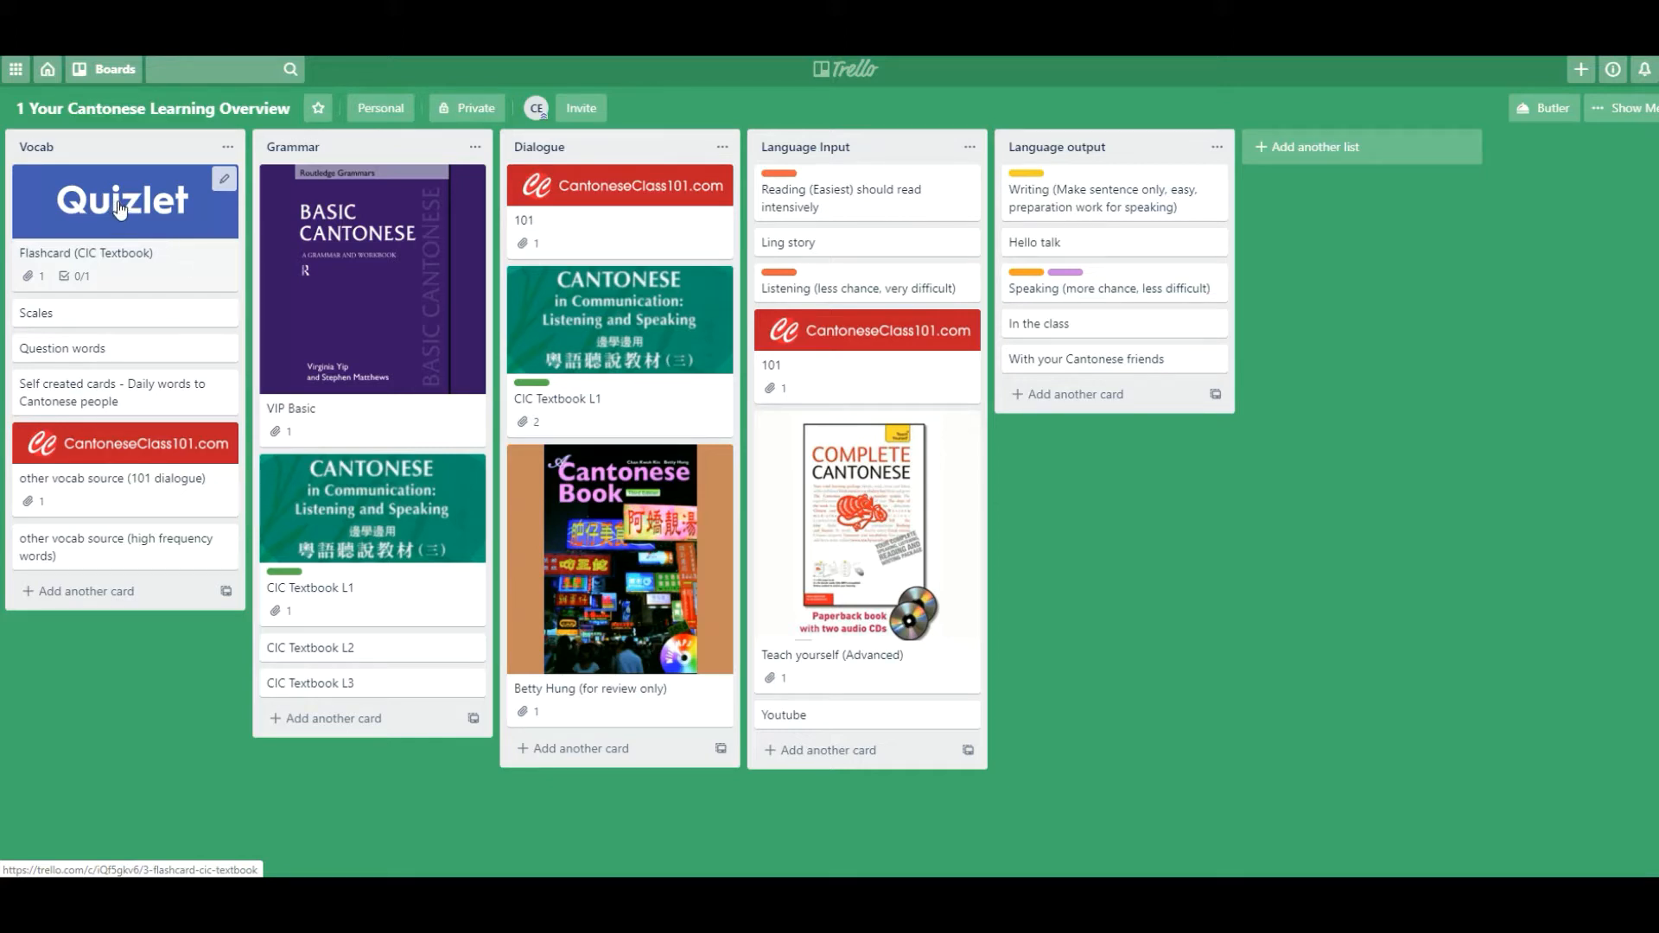
pyautogui.moveTo(216, 265)
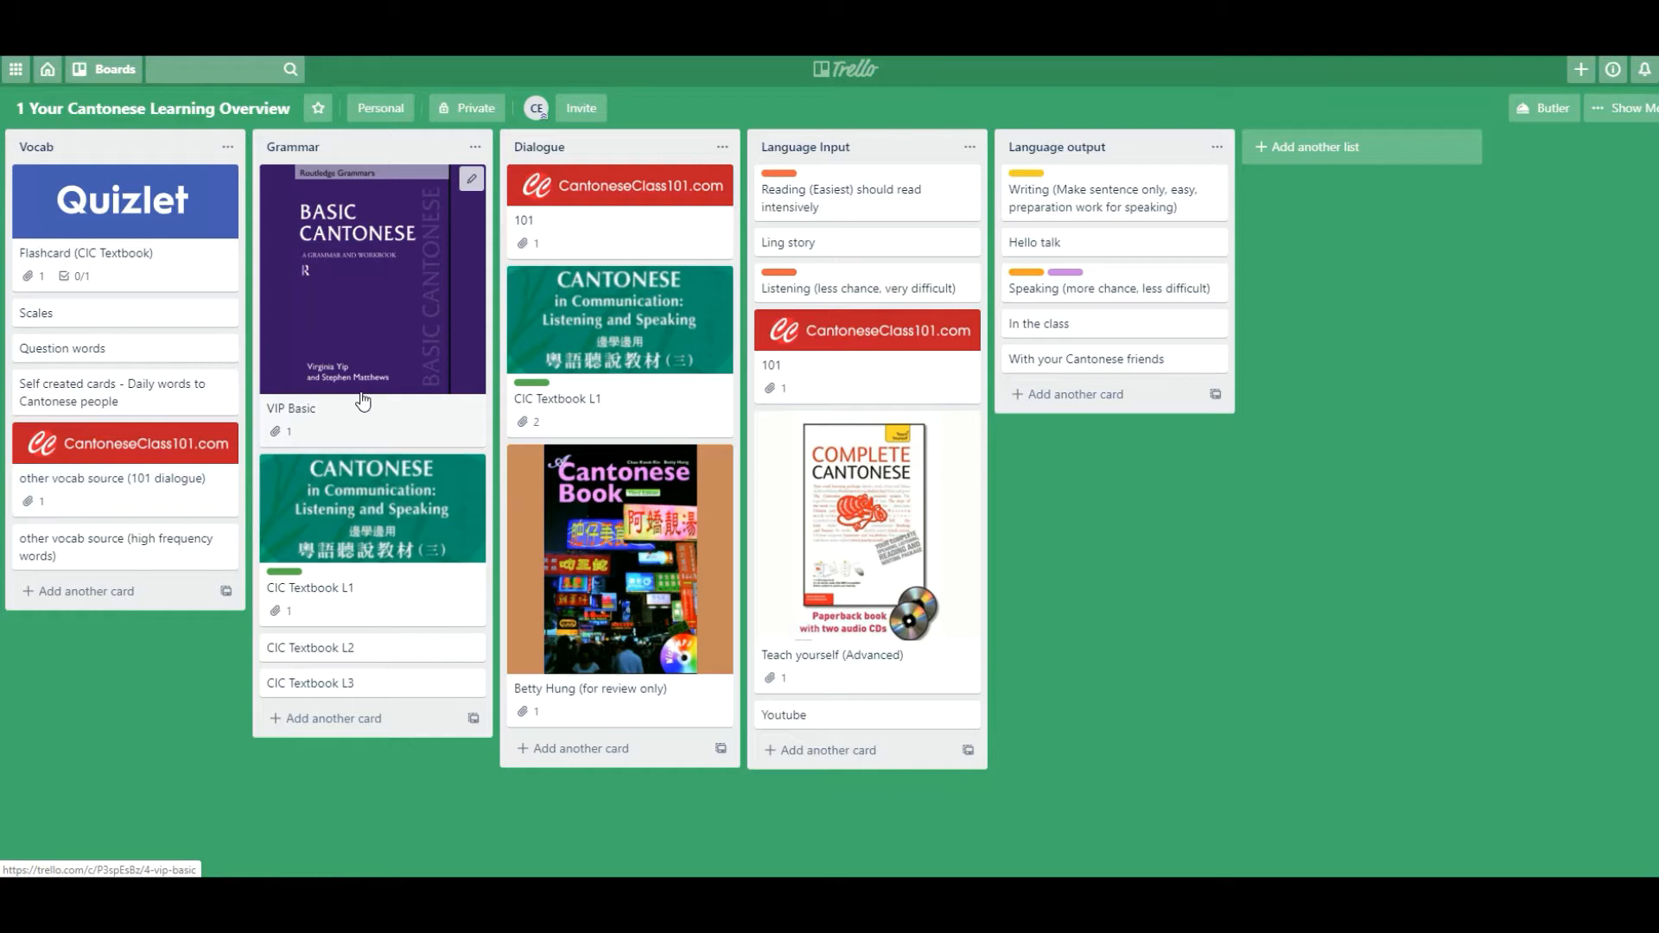
pyautogui.moveTo(428, 416)
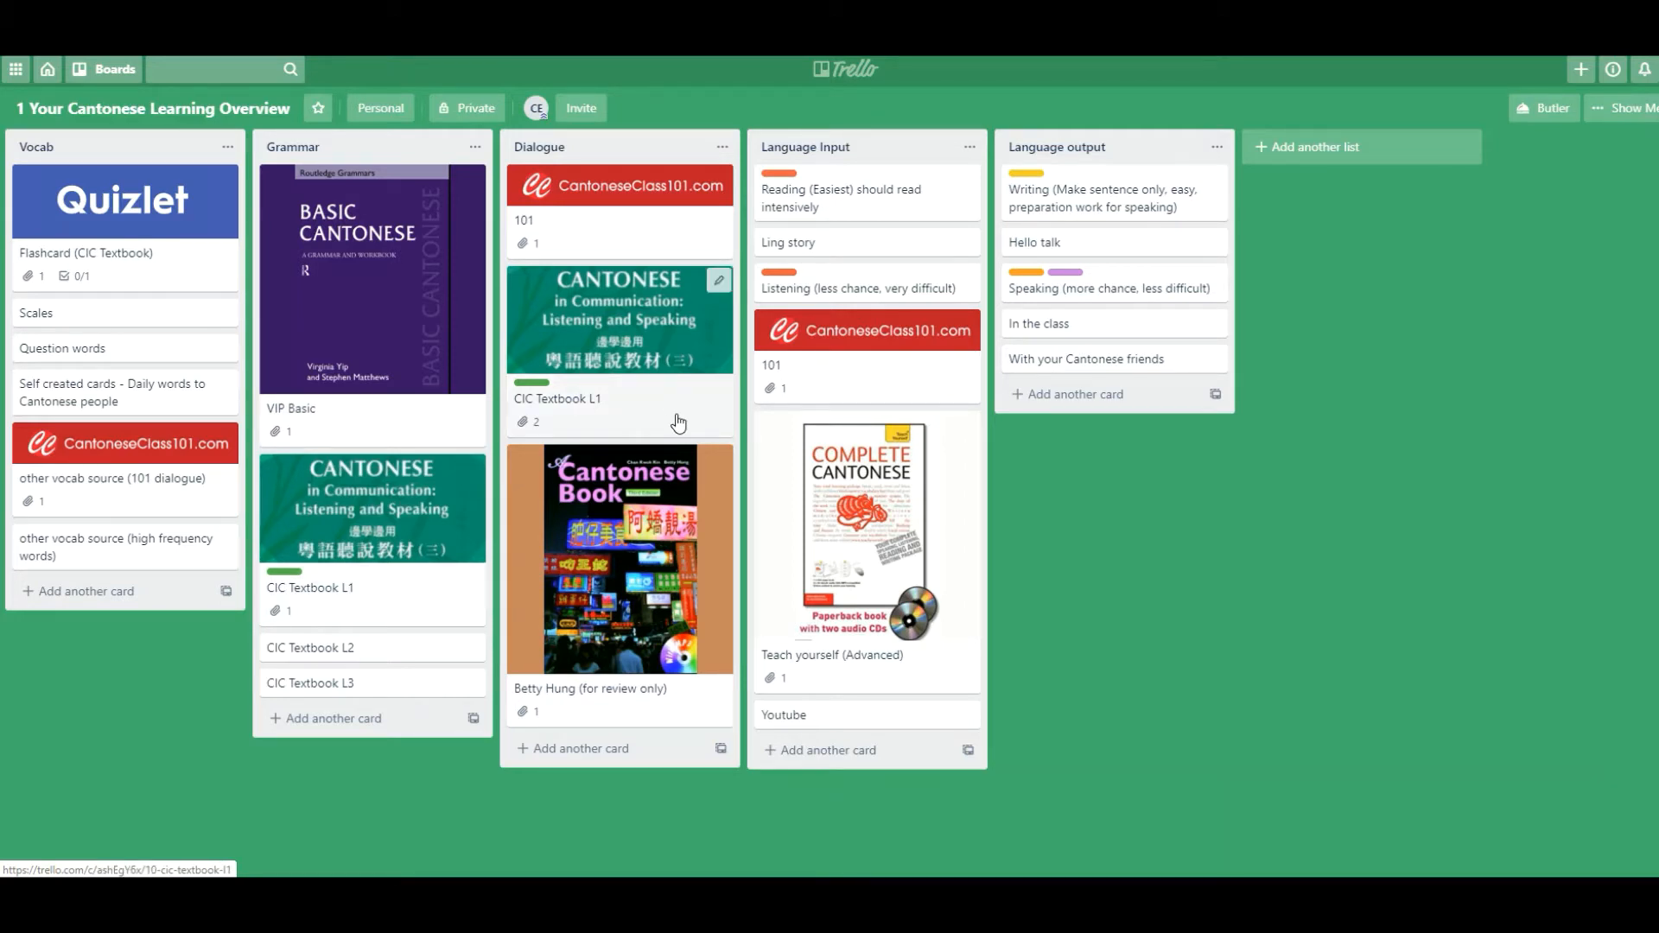
pyautogui.moveTo(674, 416)
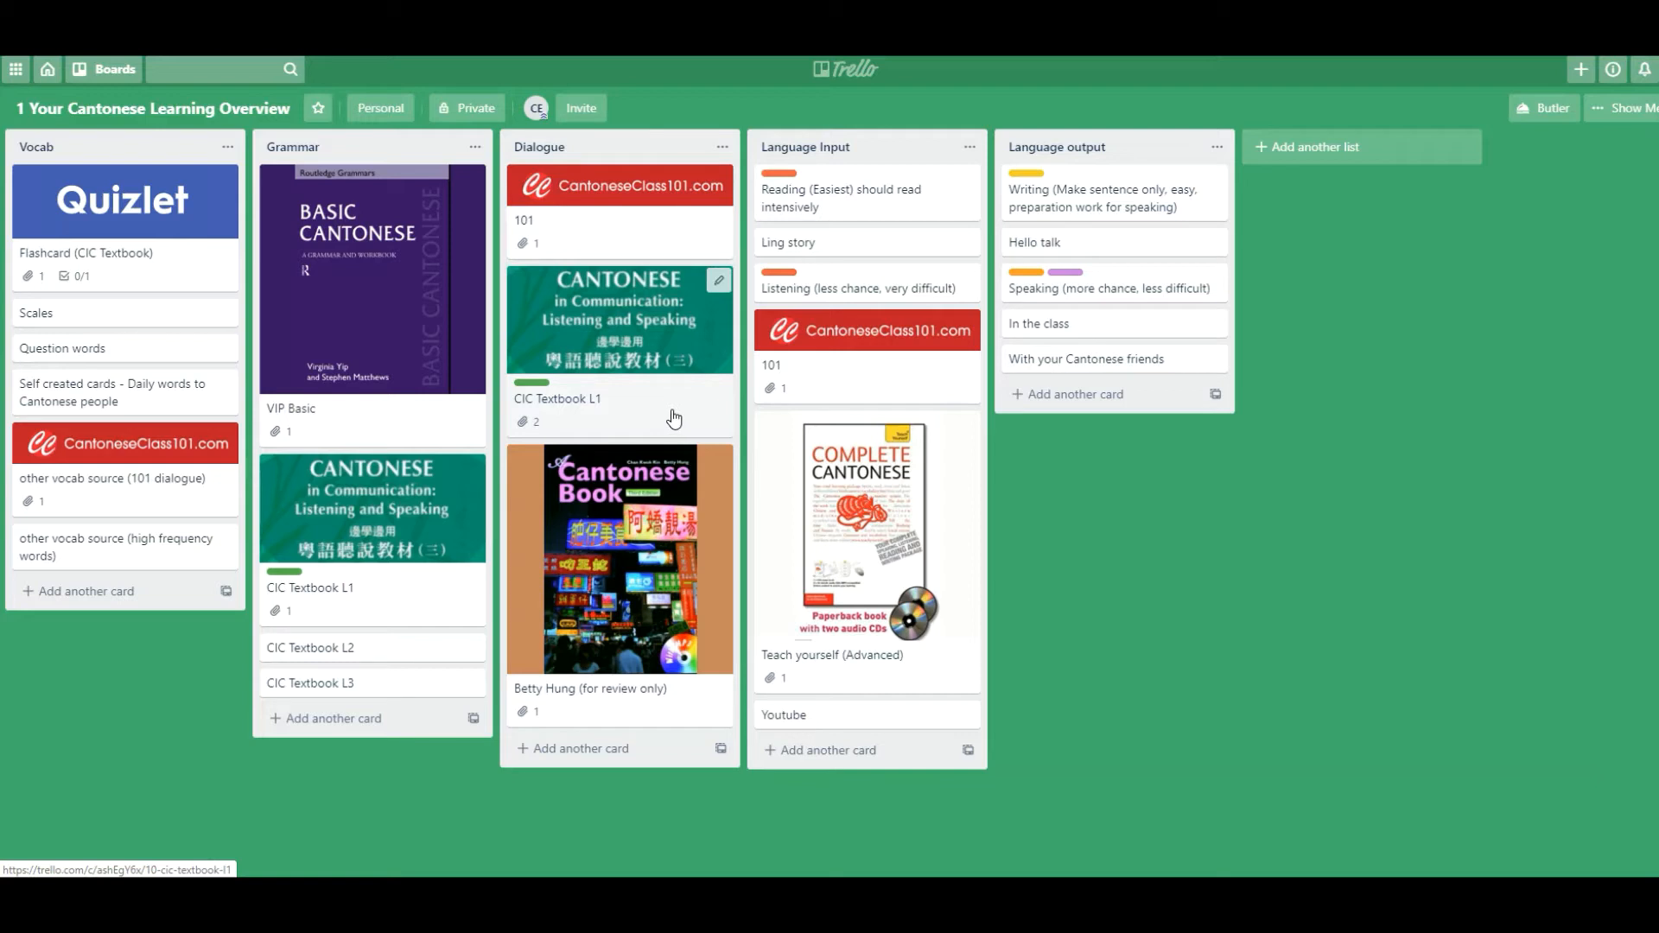
pyautogui.moveTo(653, 371)
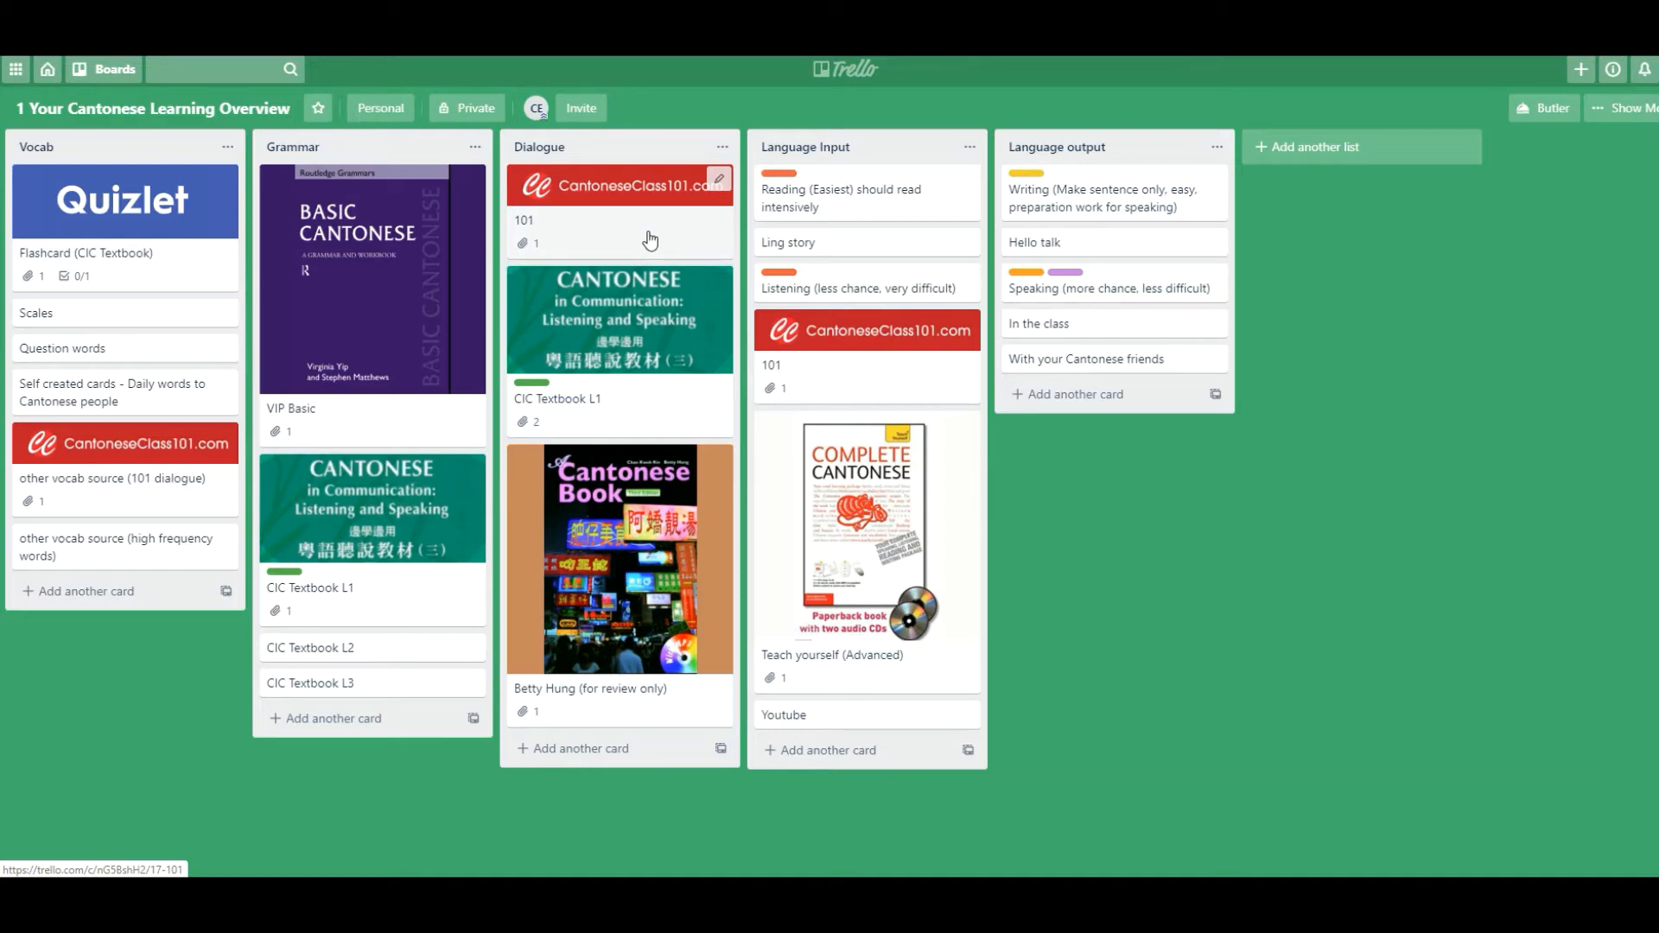
pyautogui.moveTo(648, 244)
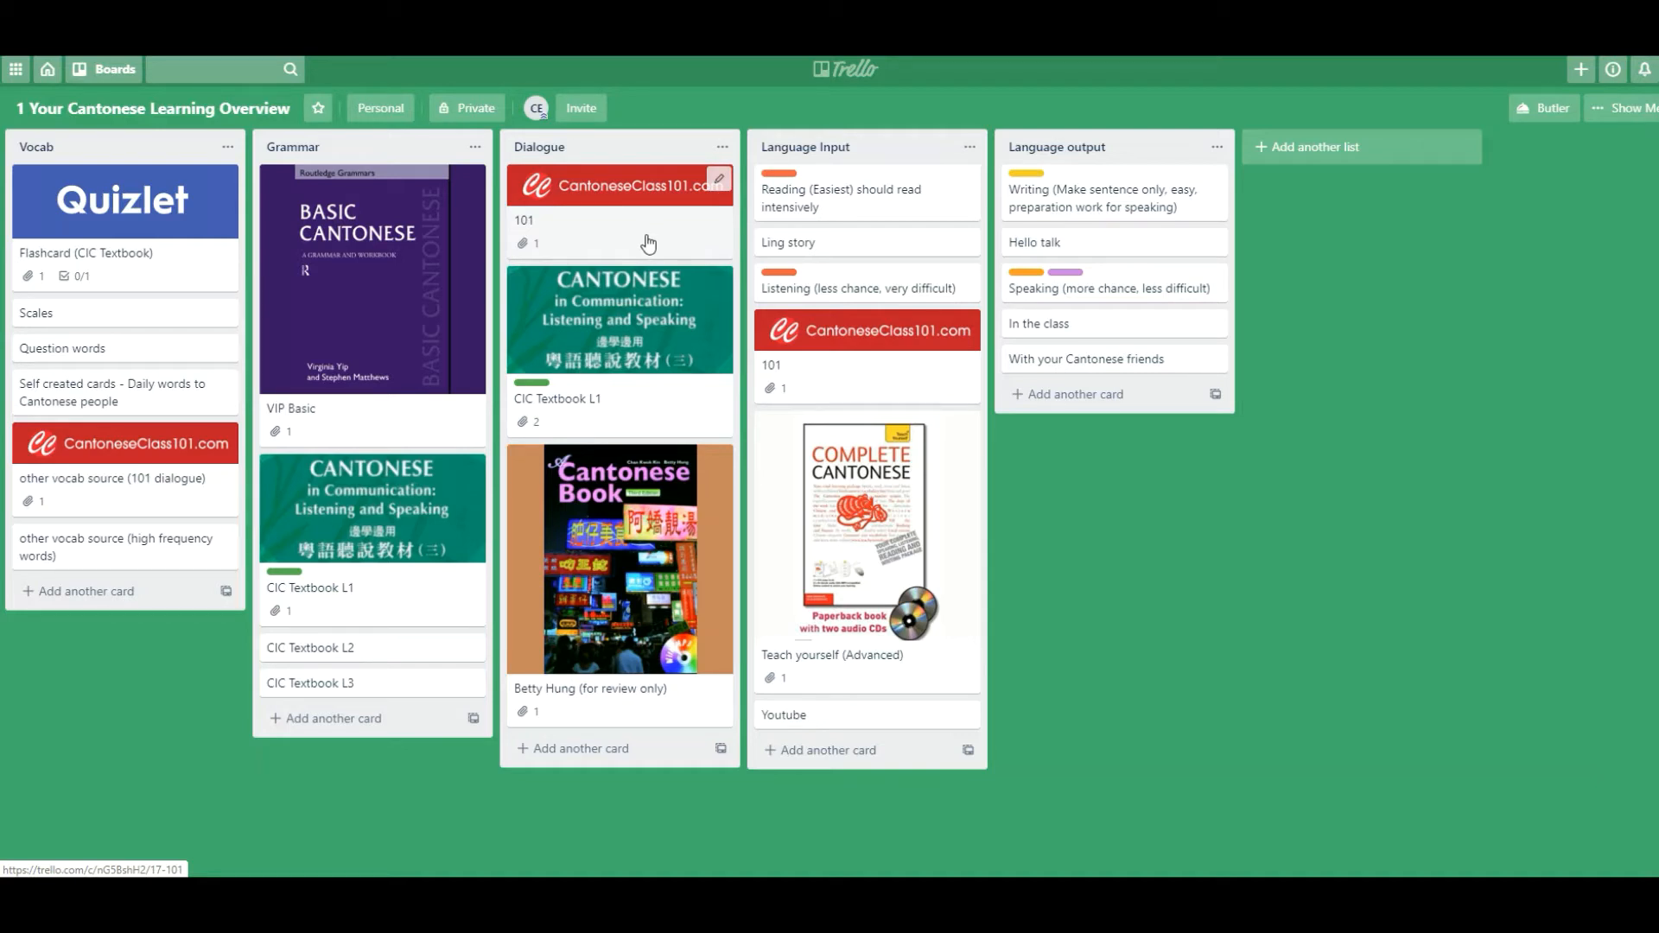
pyautogui.moveTo(648, 247)
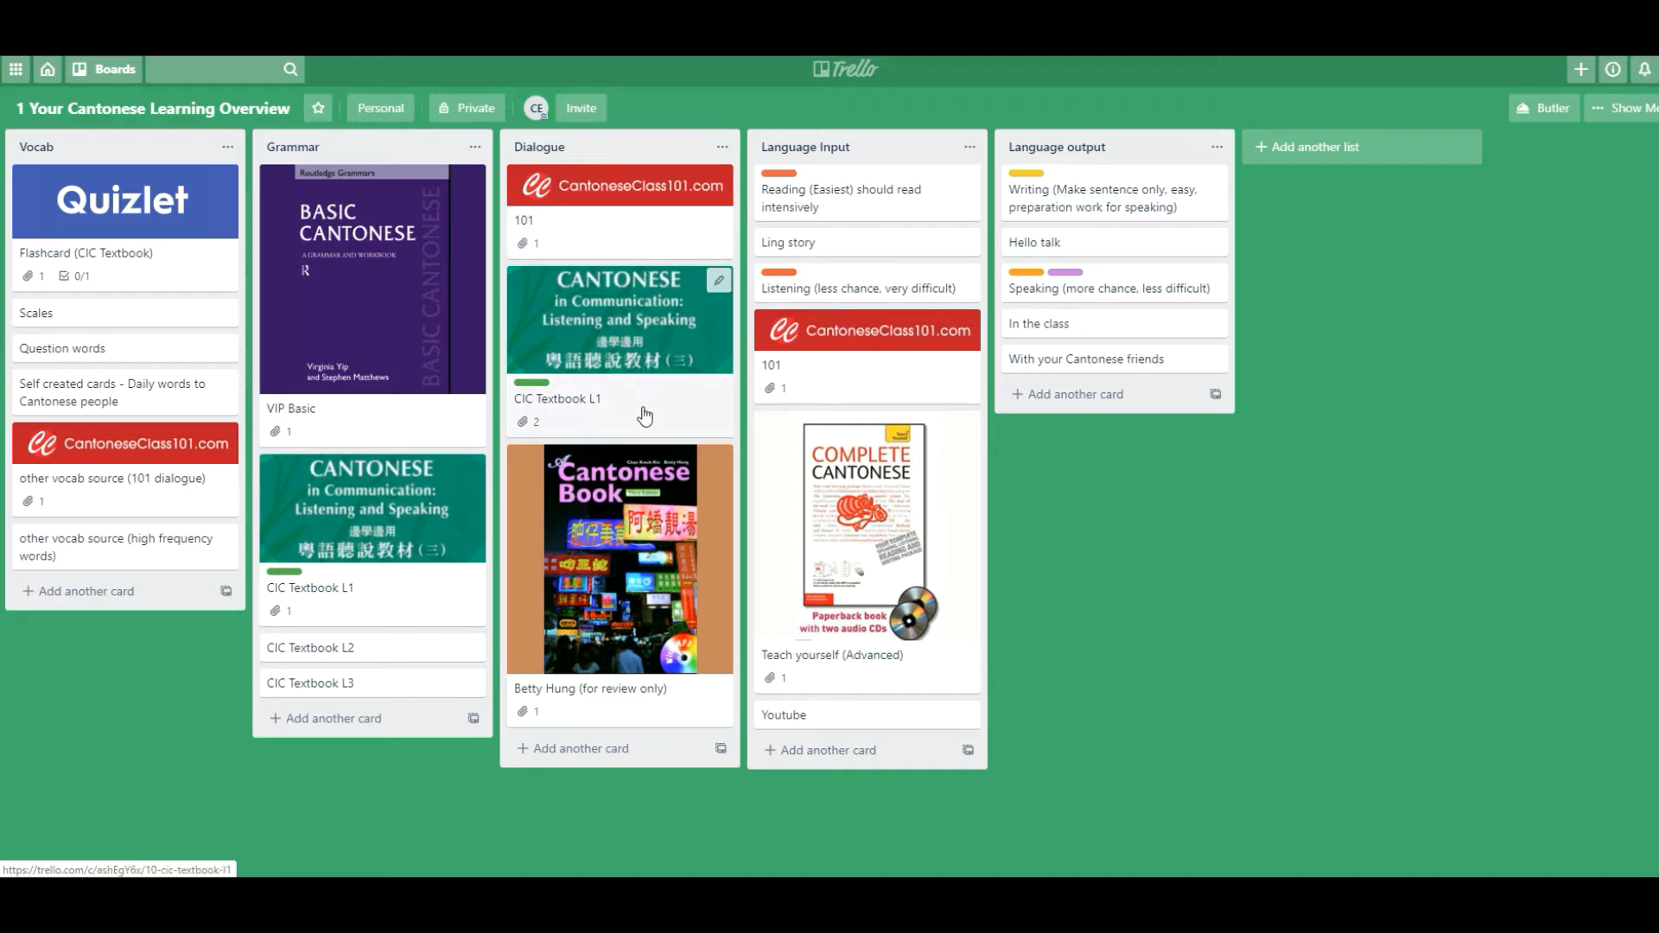
pyautogui.moveTo(634, 416)
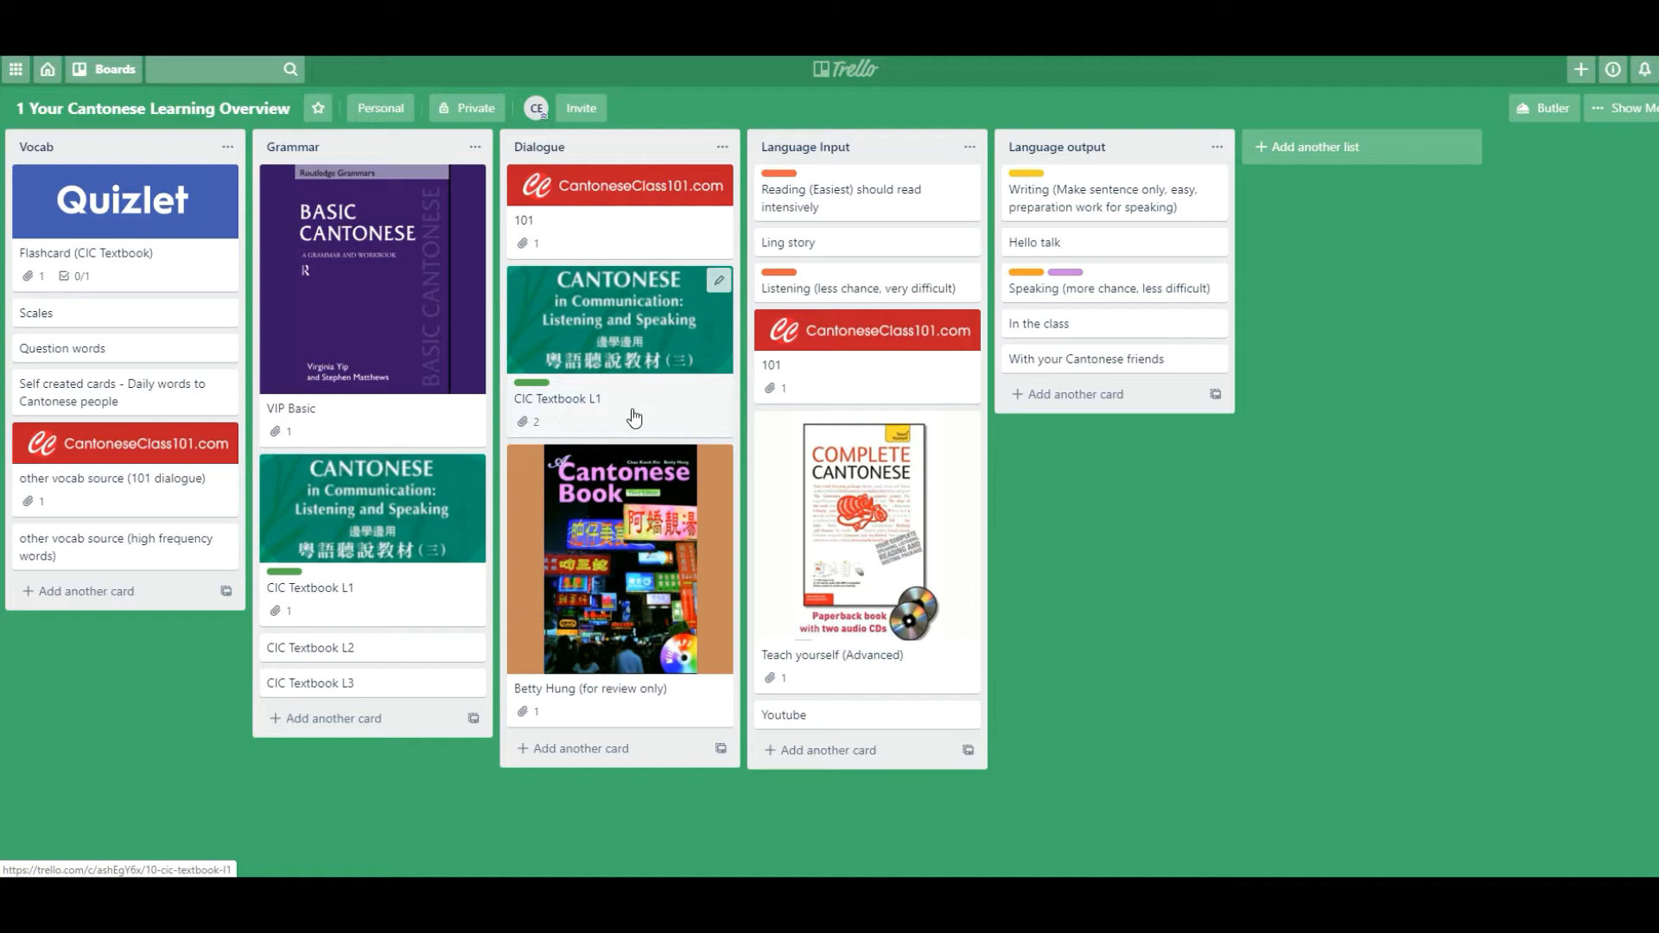
pyautogui.moveTo(627, 404)
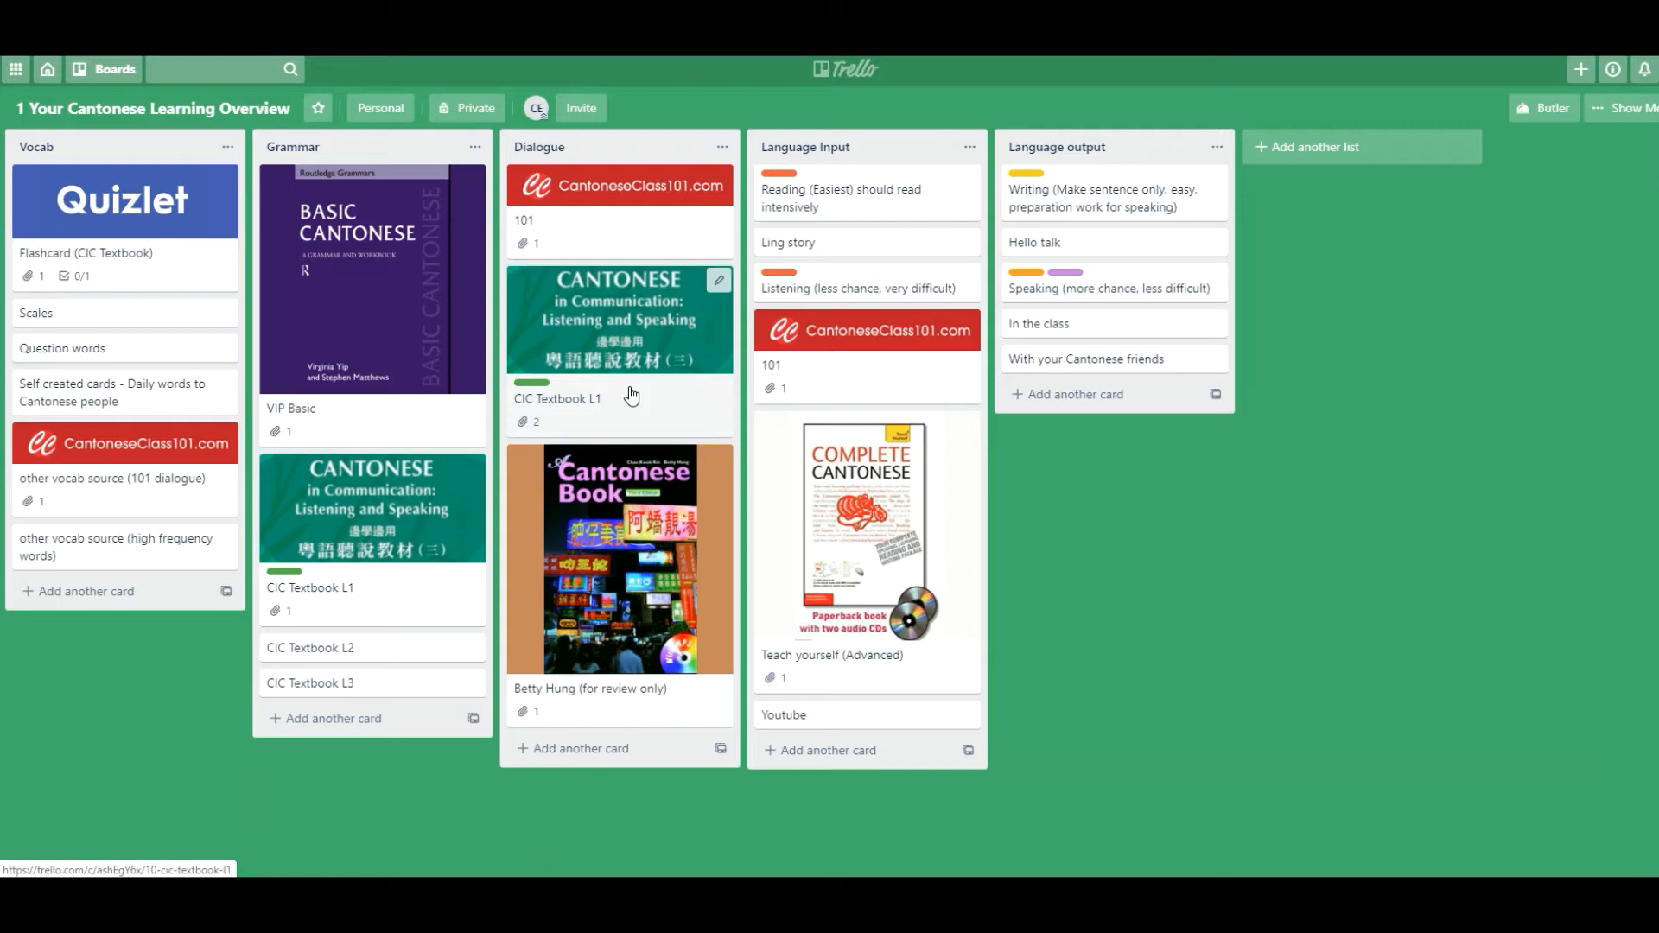
pyautogui.moveTo(642, 560)
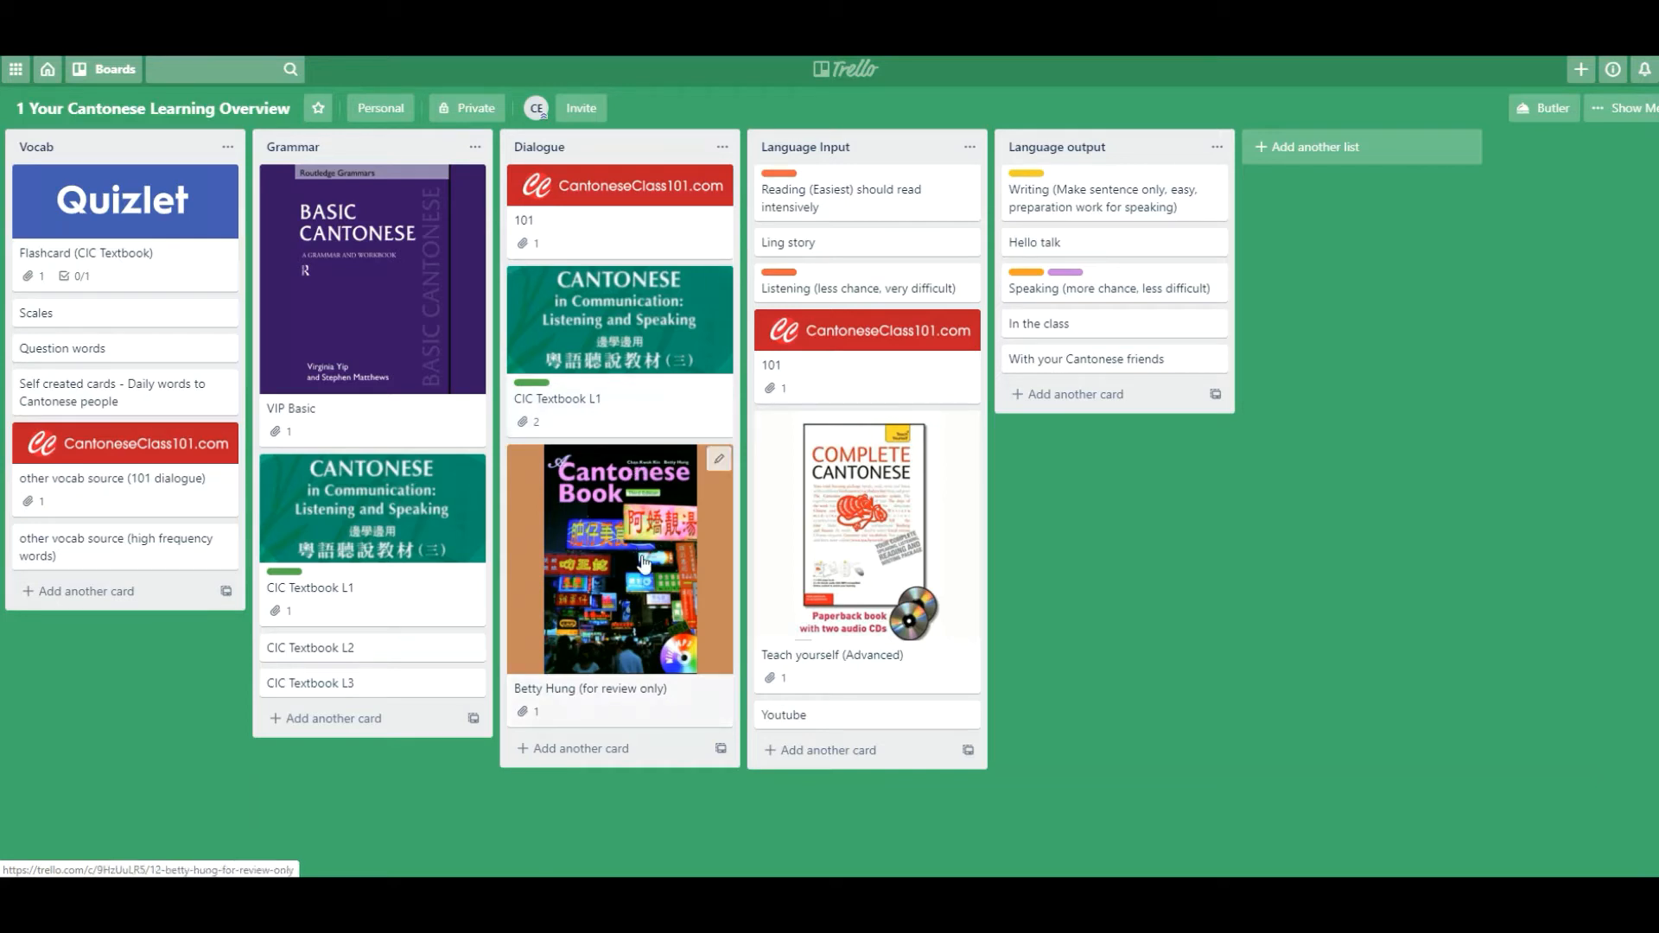
pyautogui.moveTo(645, 581)
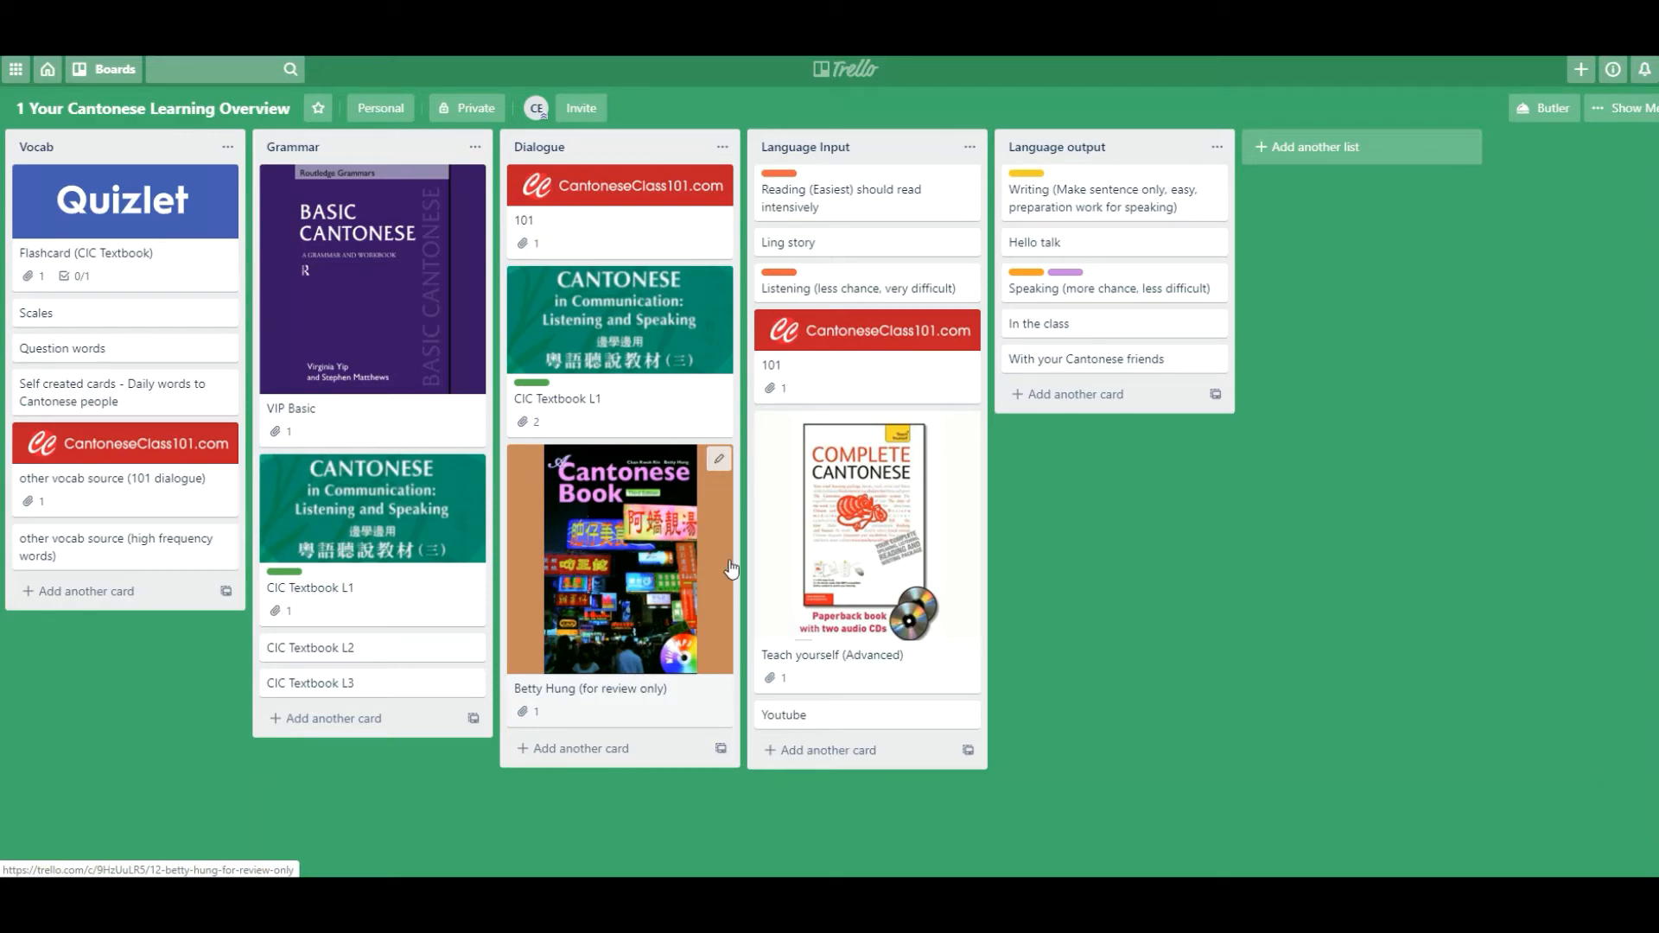
pyautogui.moveTo(724, 568)
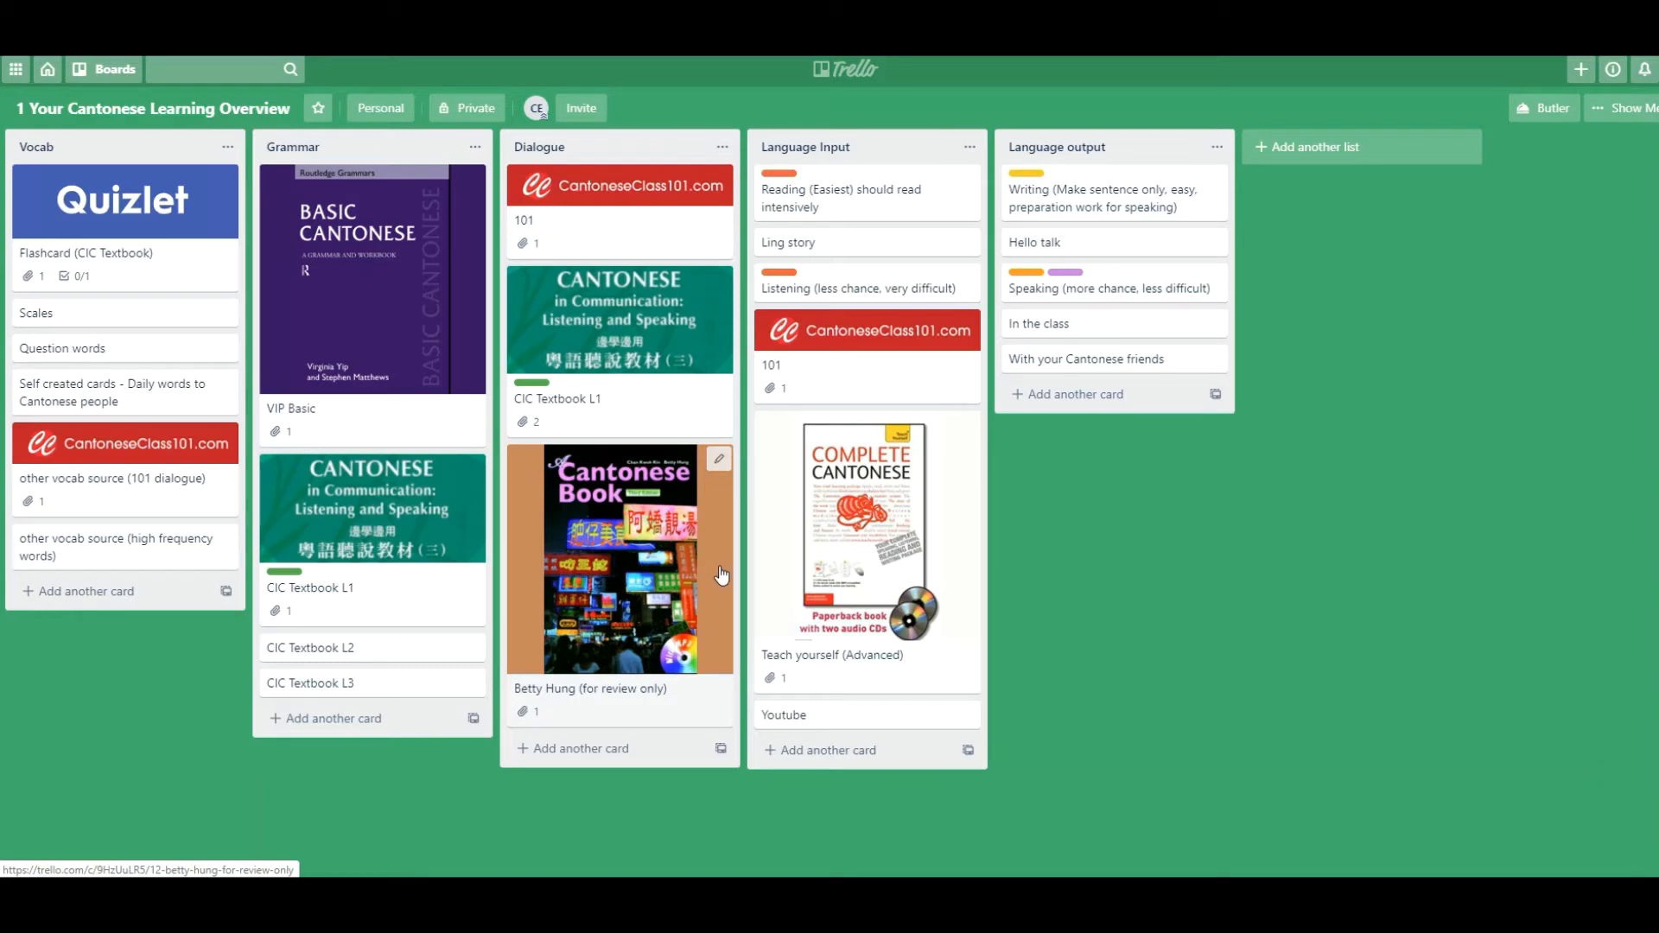
pyautogui.moveTo(721, 586)
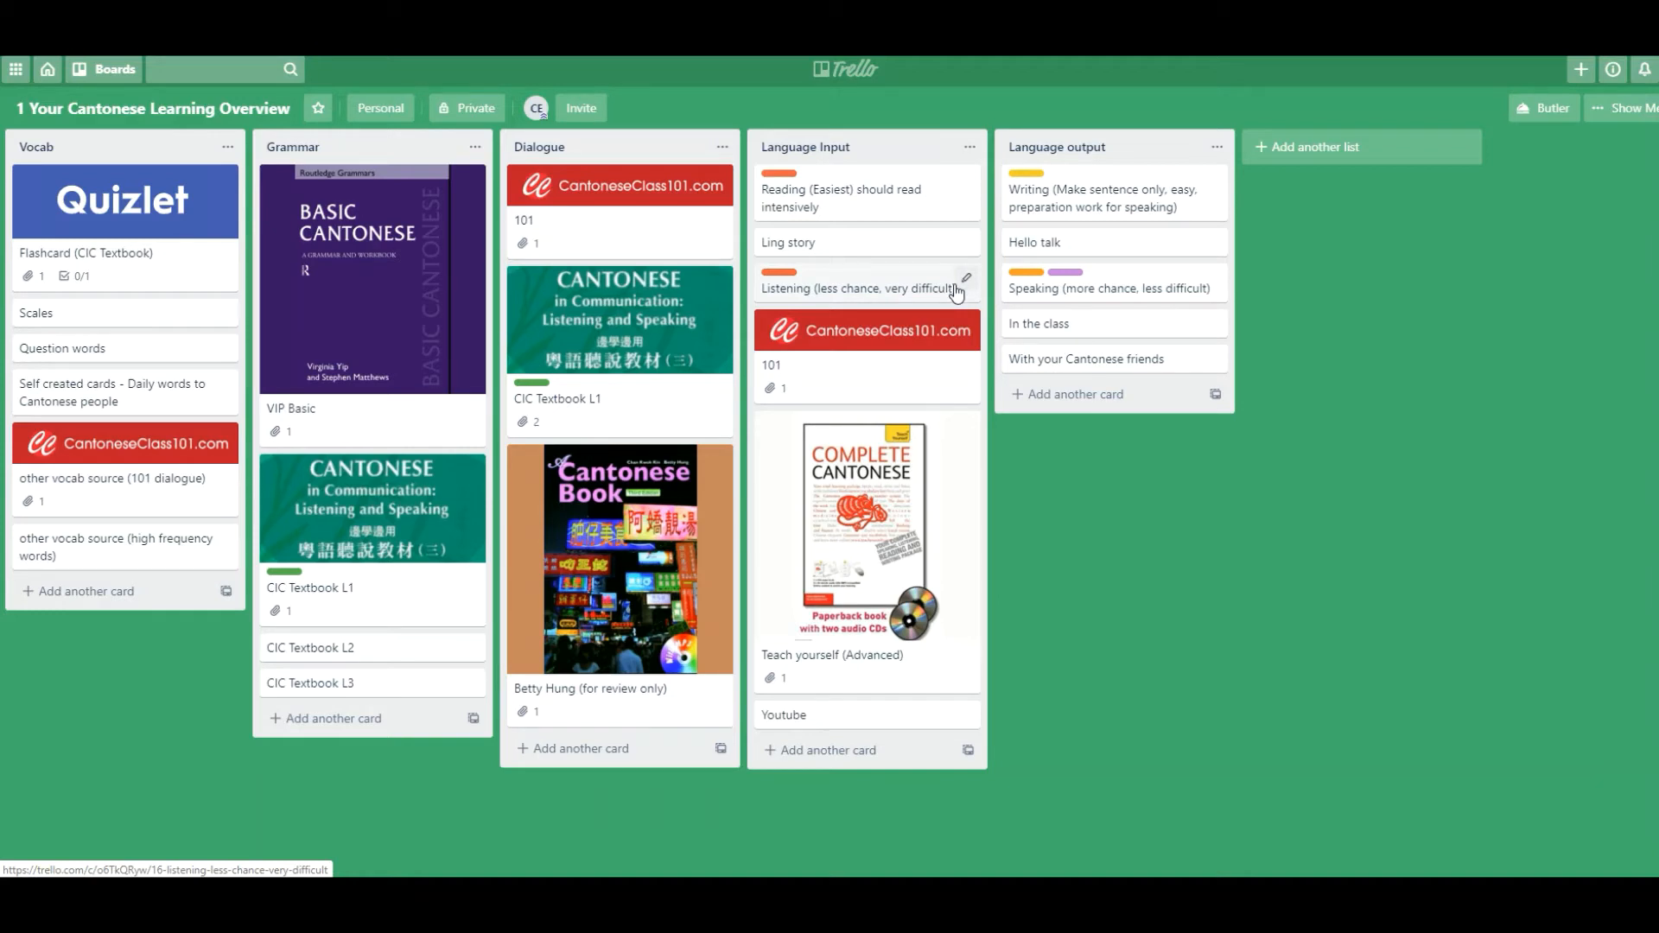
pyautogui.moveTo(956, 294)
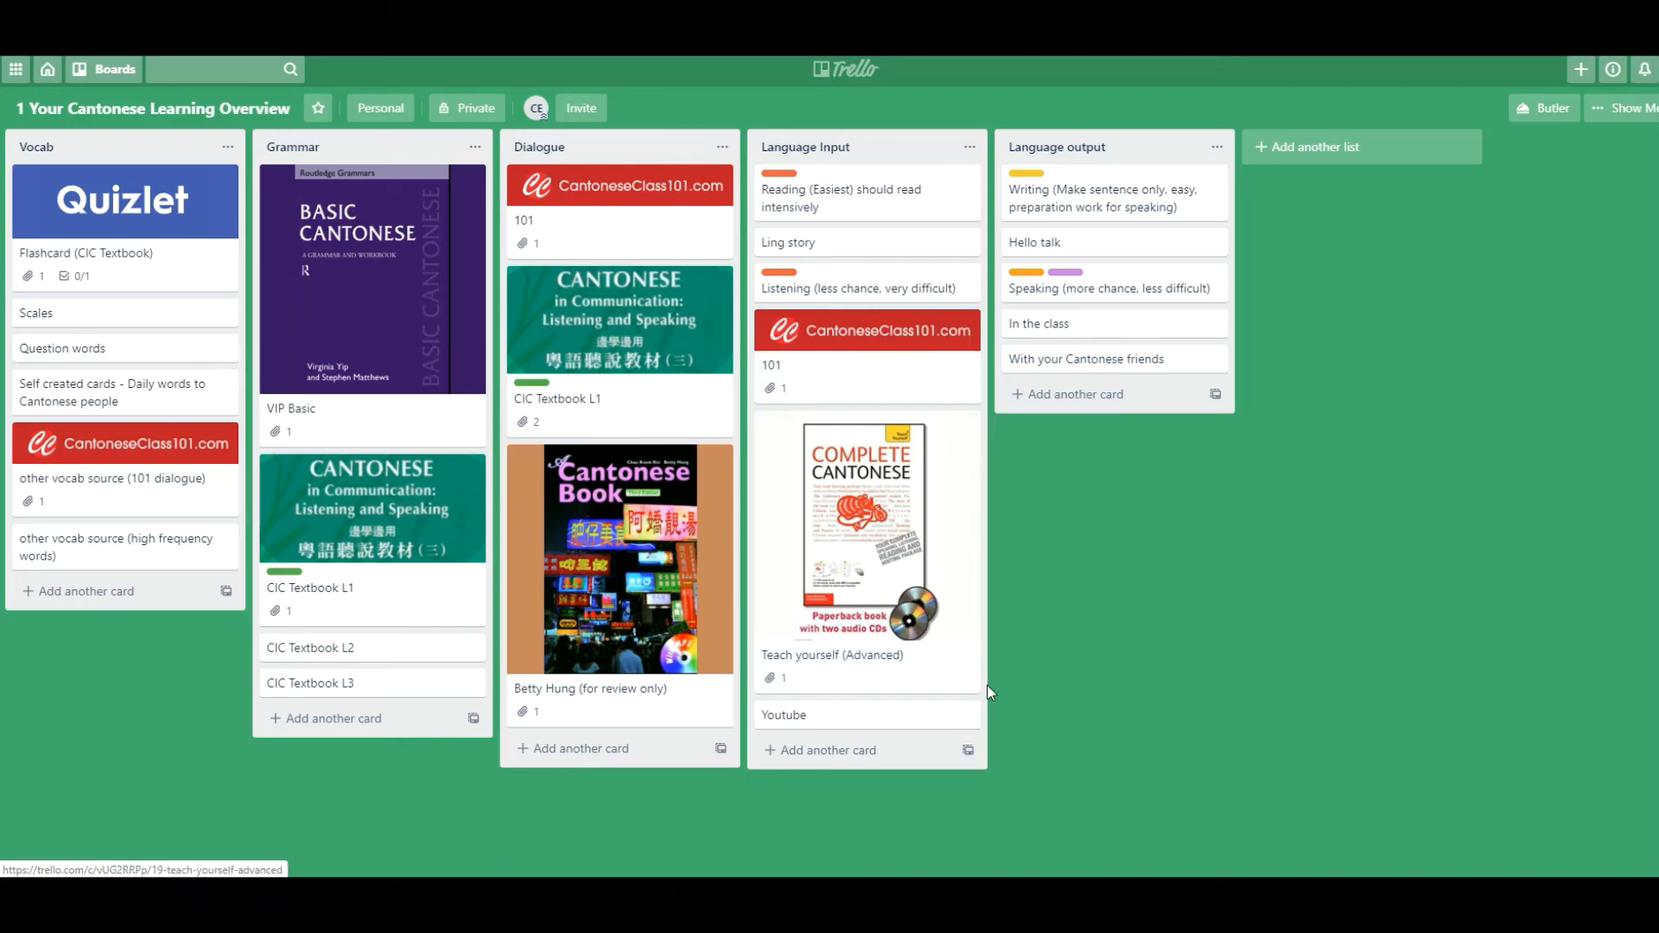
pyautogui.moveTo(995, 670)
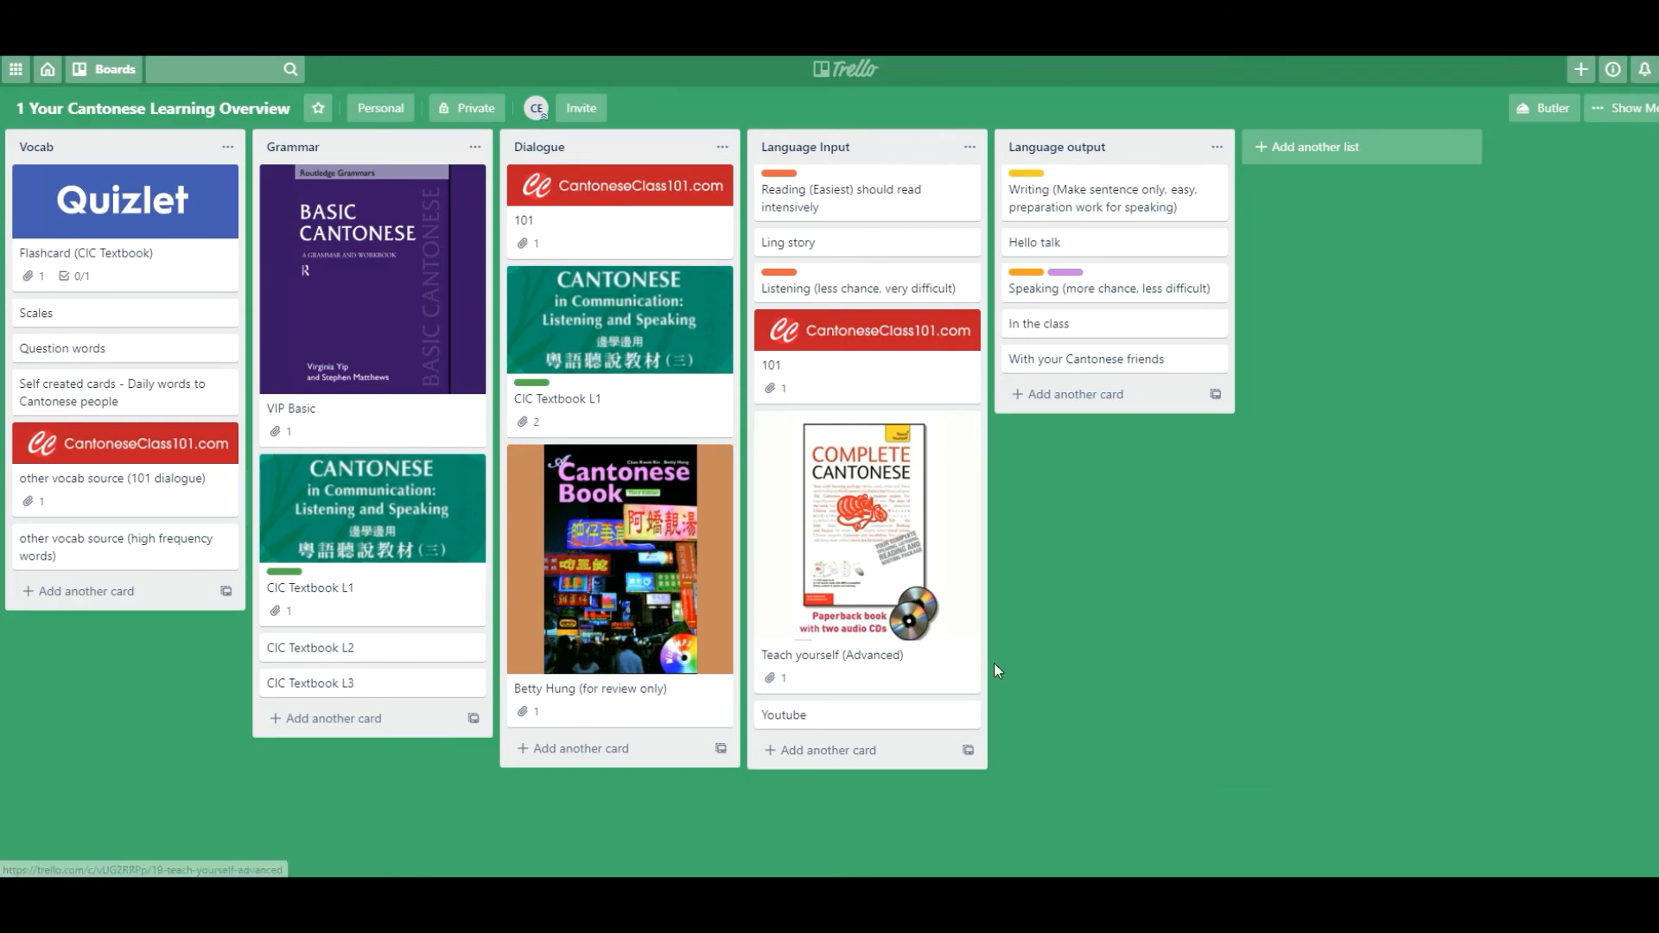
pyautogui.moveTo(1094, 500)
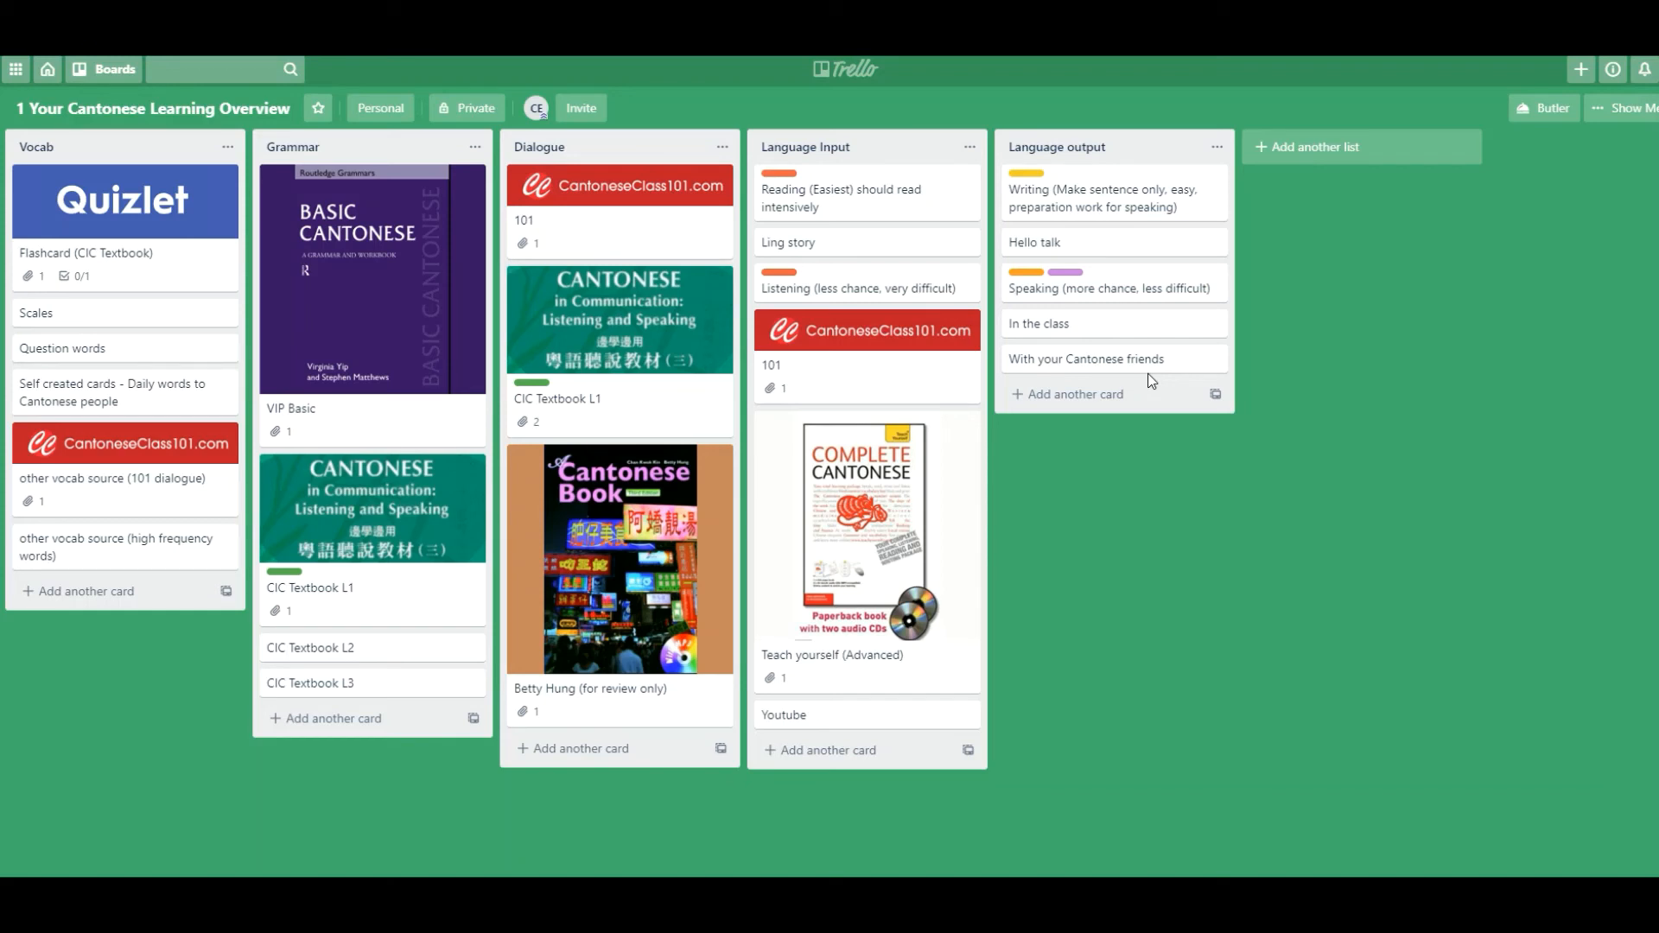
pyautogui.moveTo(1116, 289)
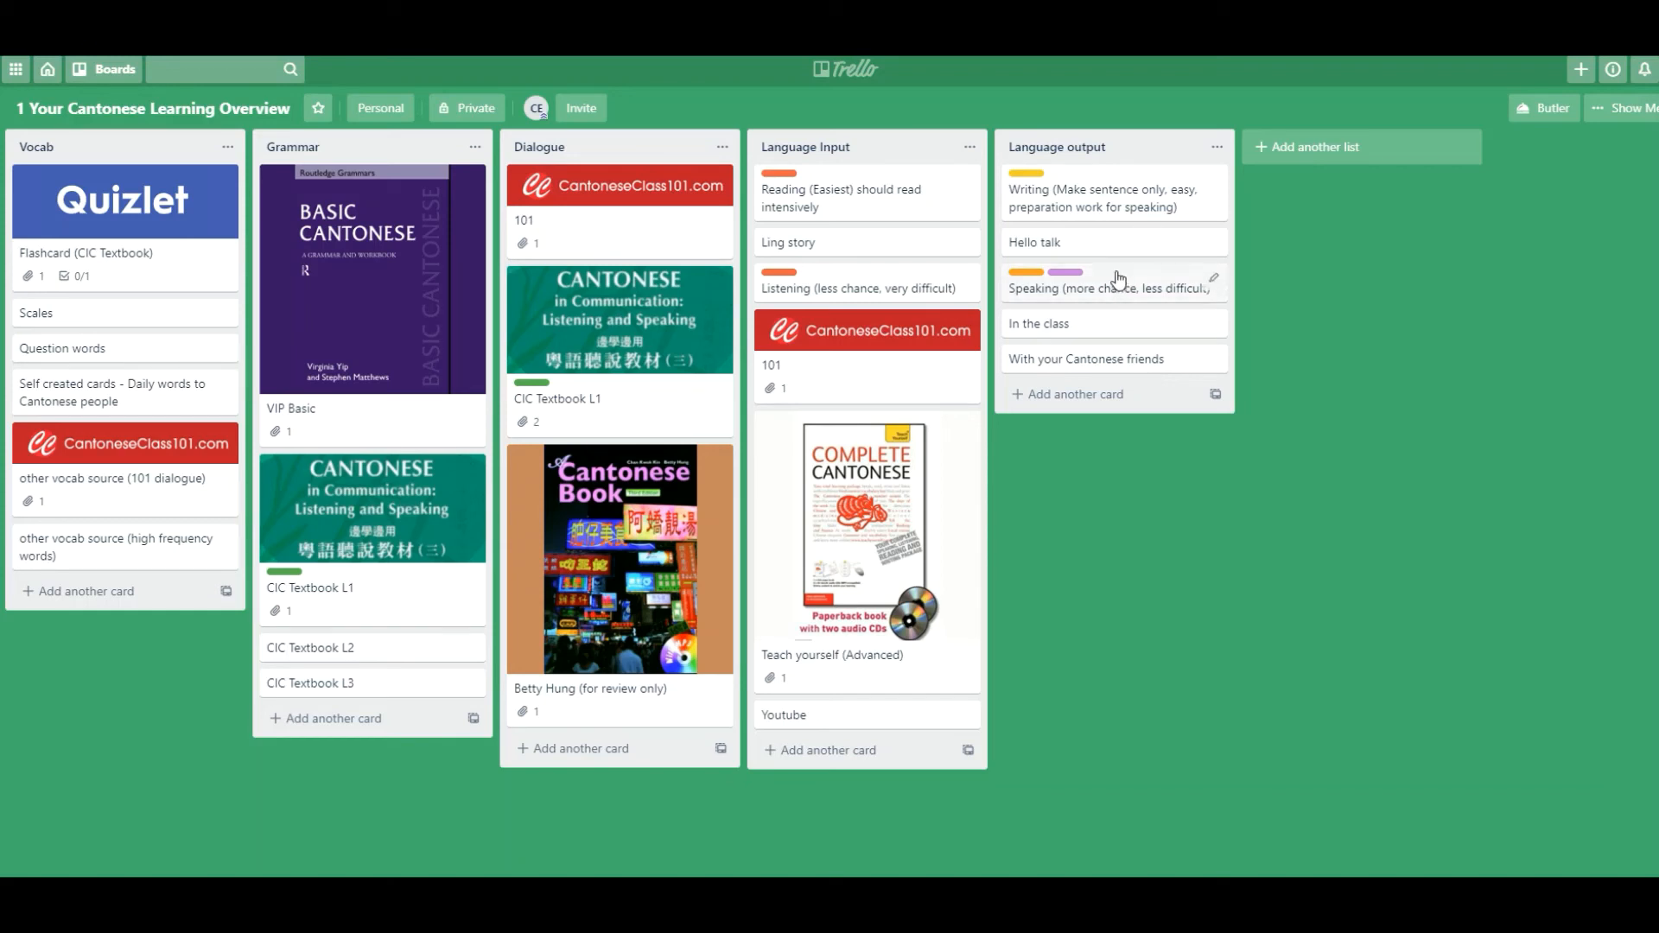
pyautogui.moveTo(1141, 196)
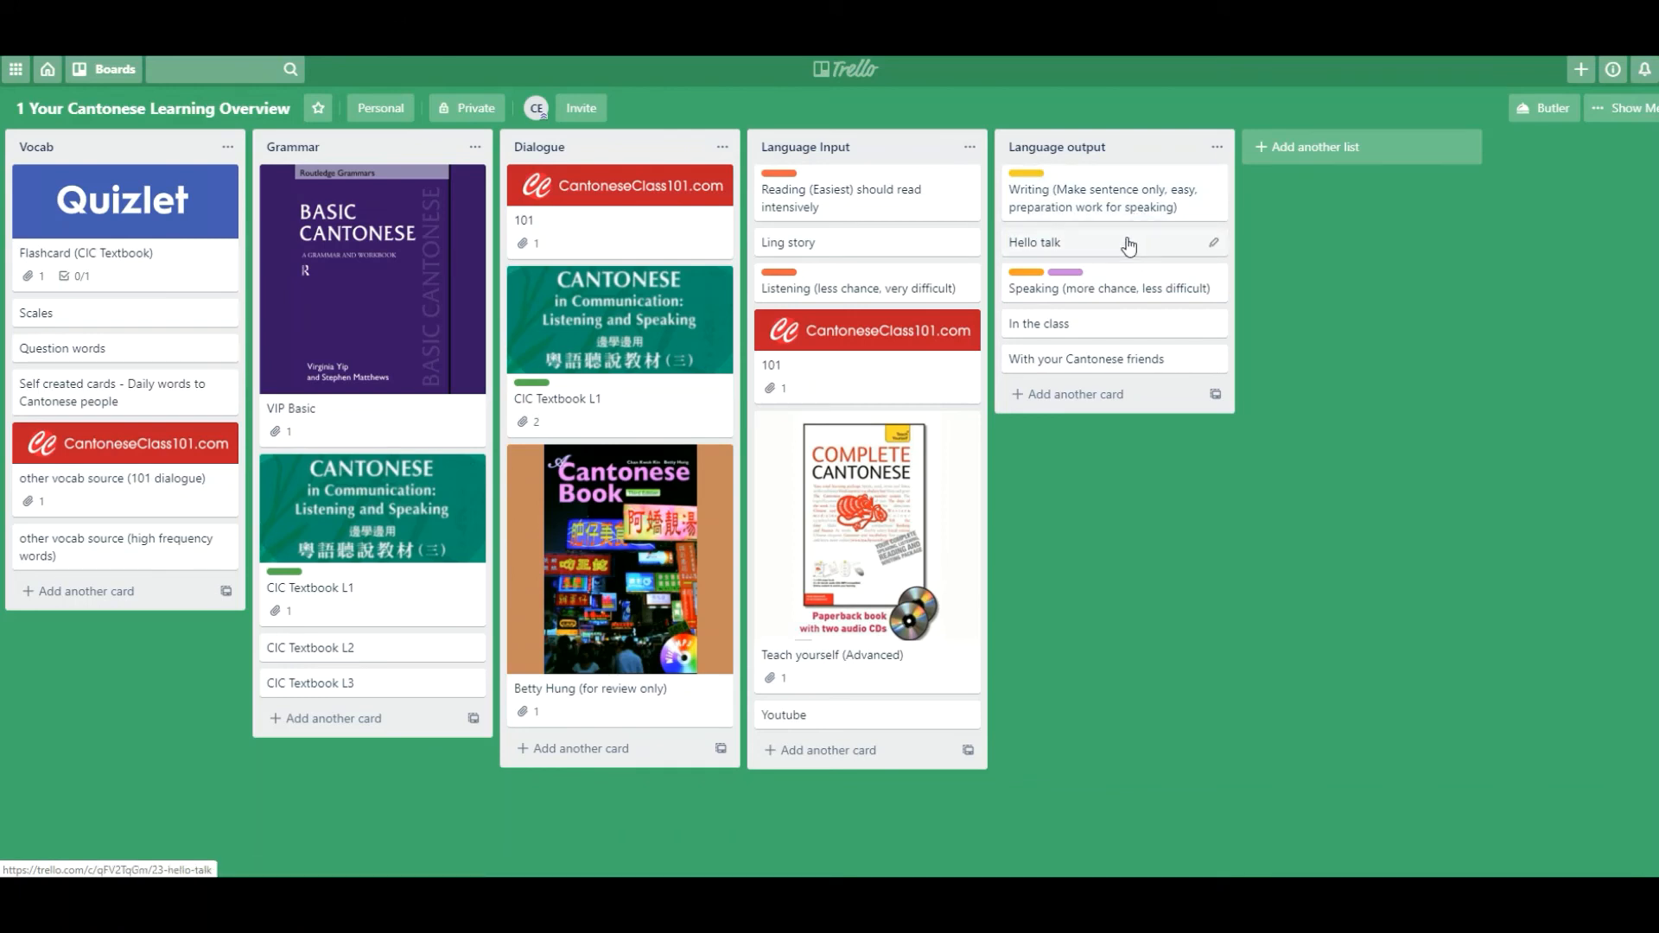
pyautogui.moveTo(1136, 280)
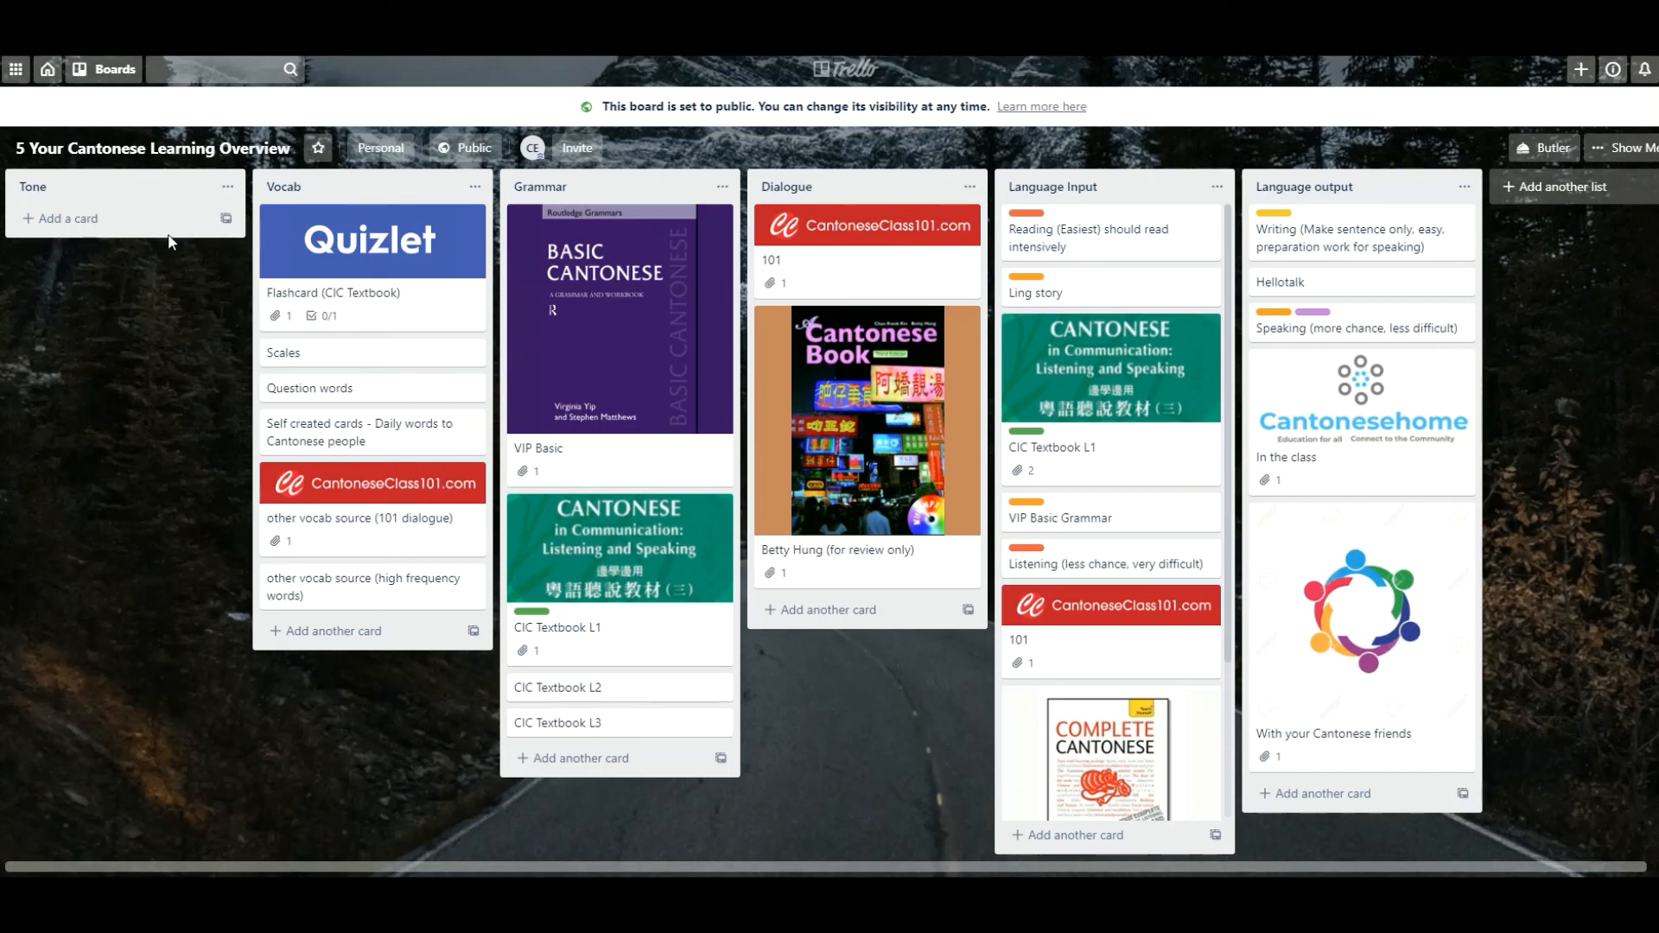
pyautogui.moveTo(157, 223)
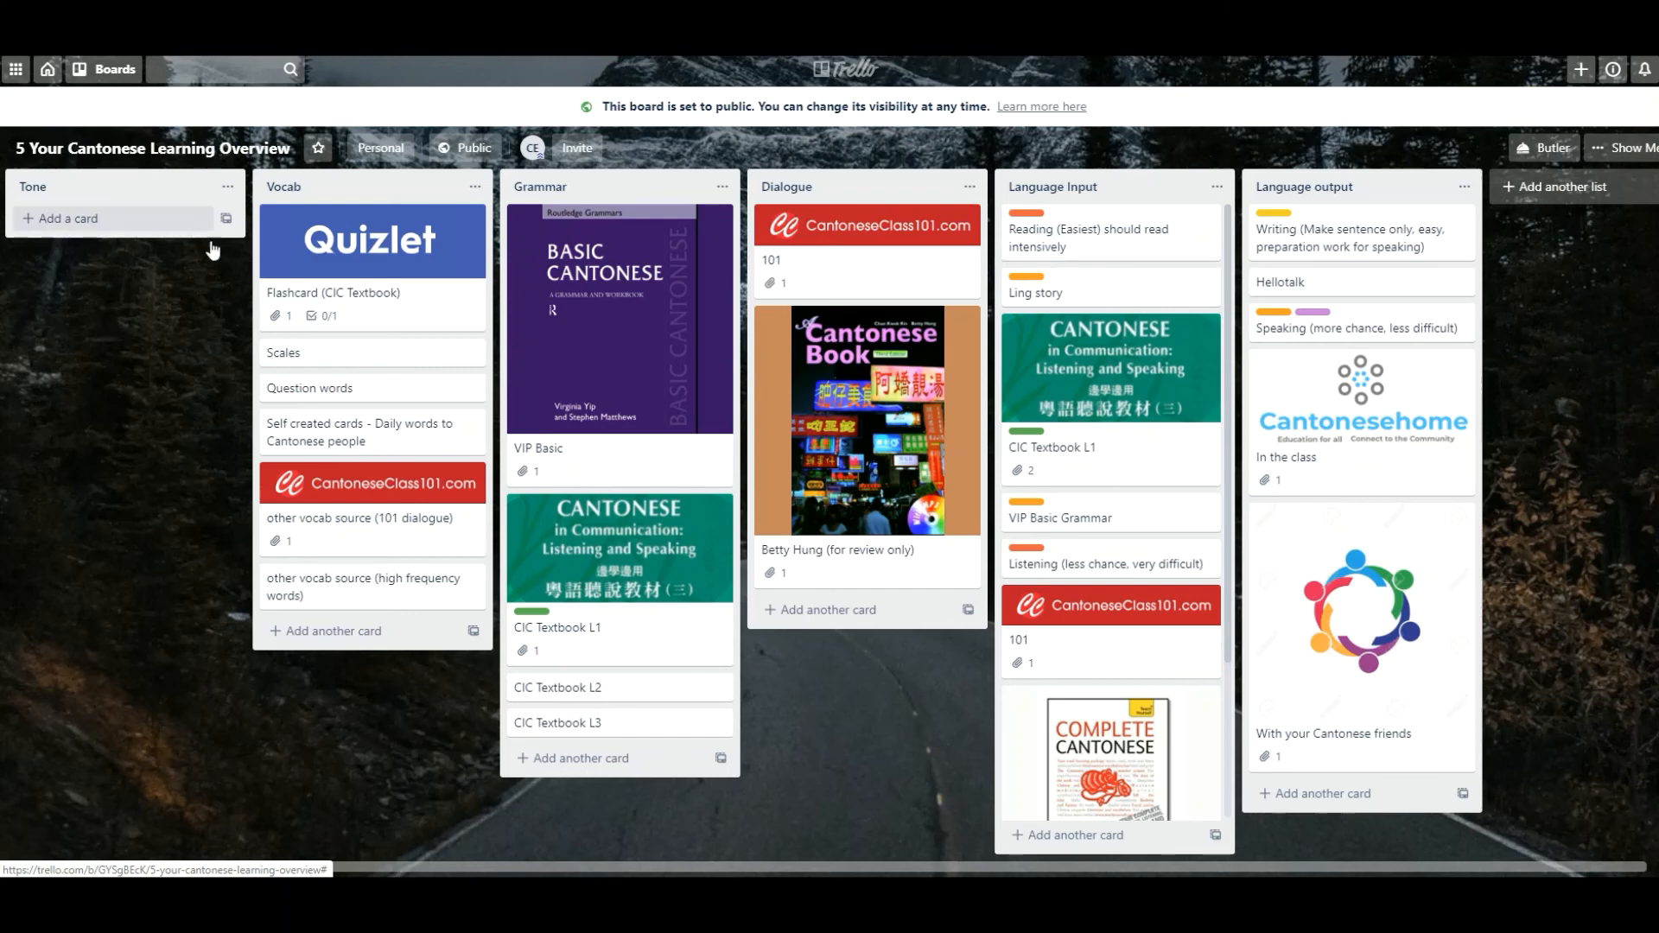
pyautogui.click(67, 217)
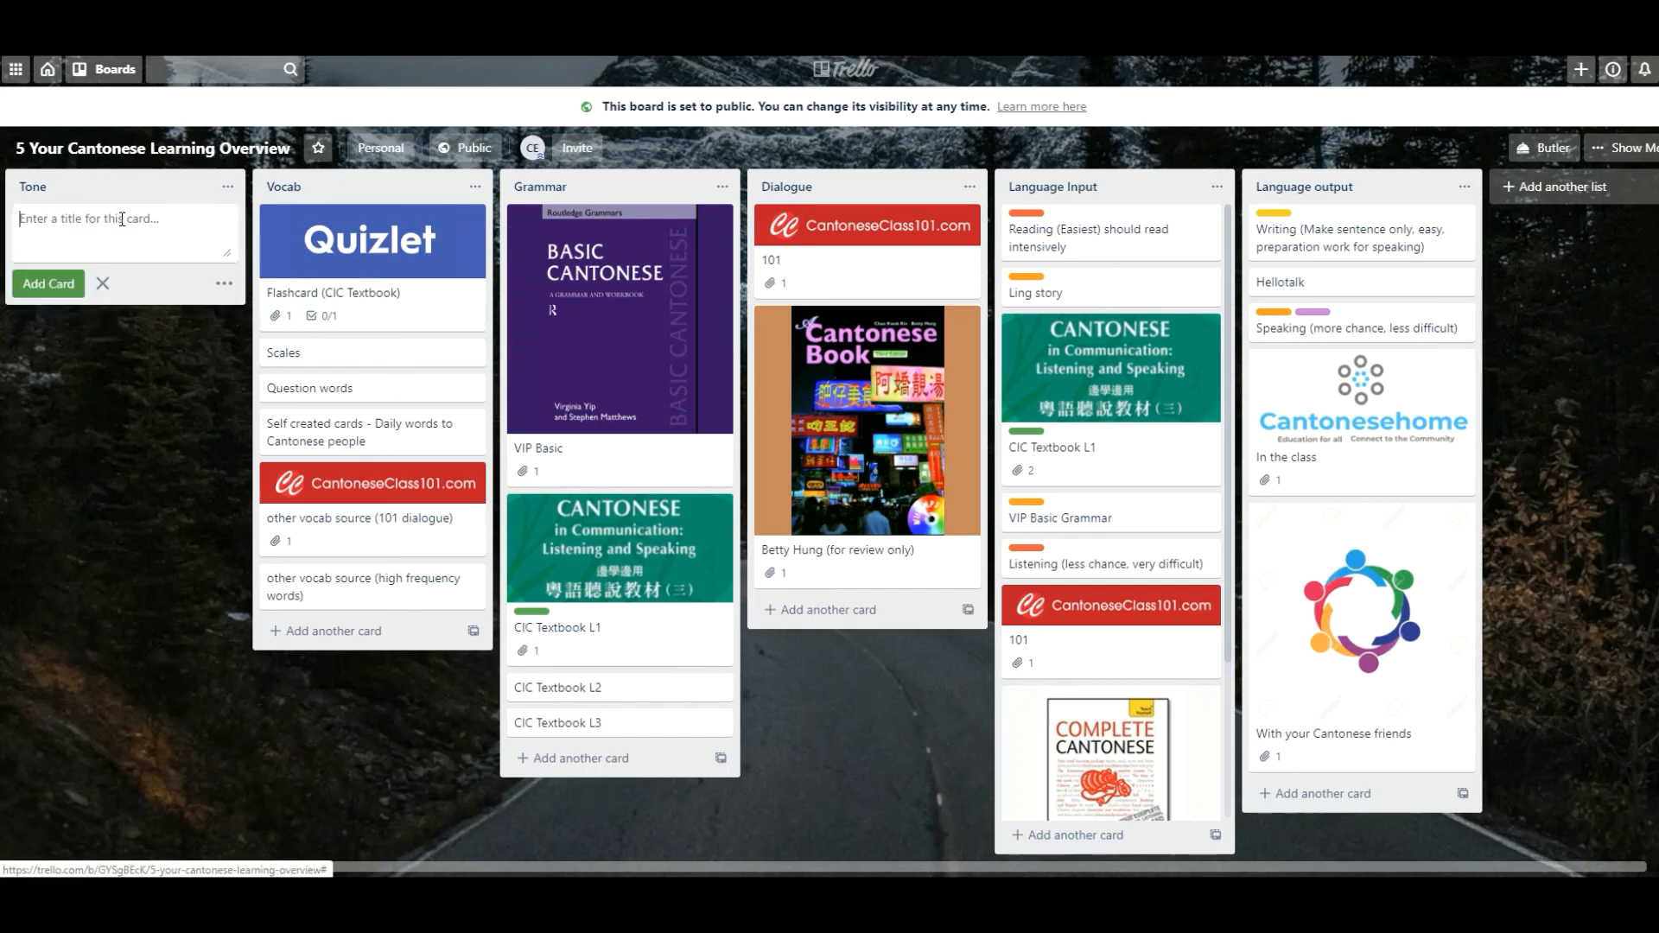
pyautogui.write('英')
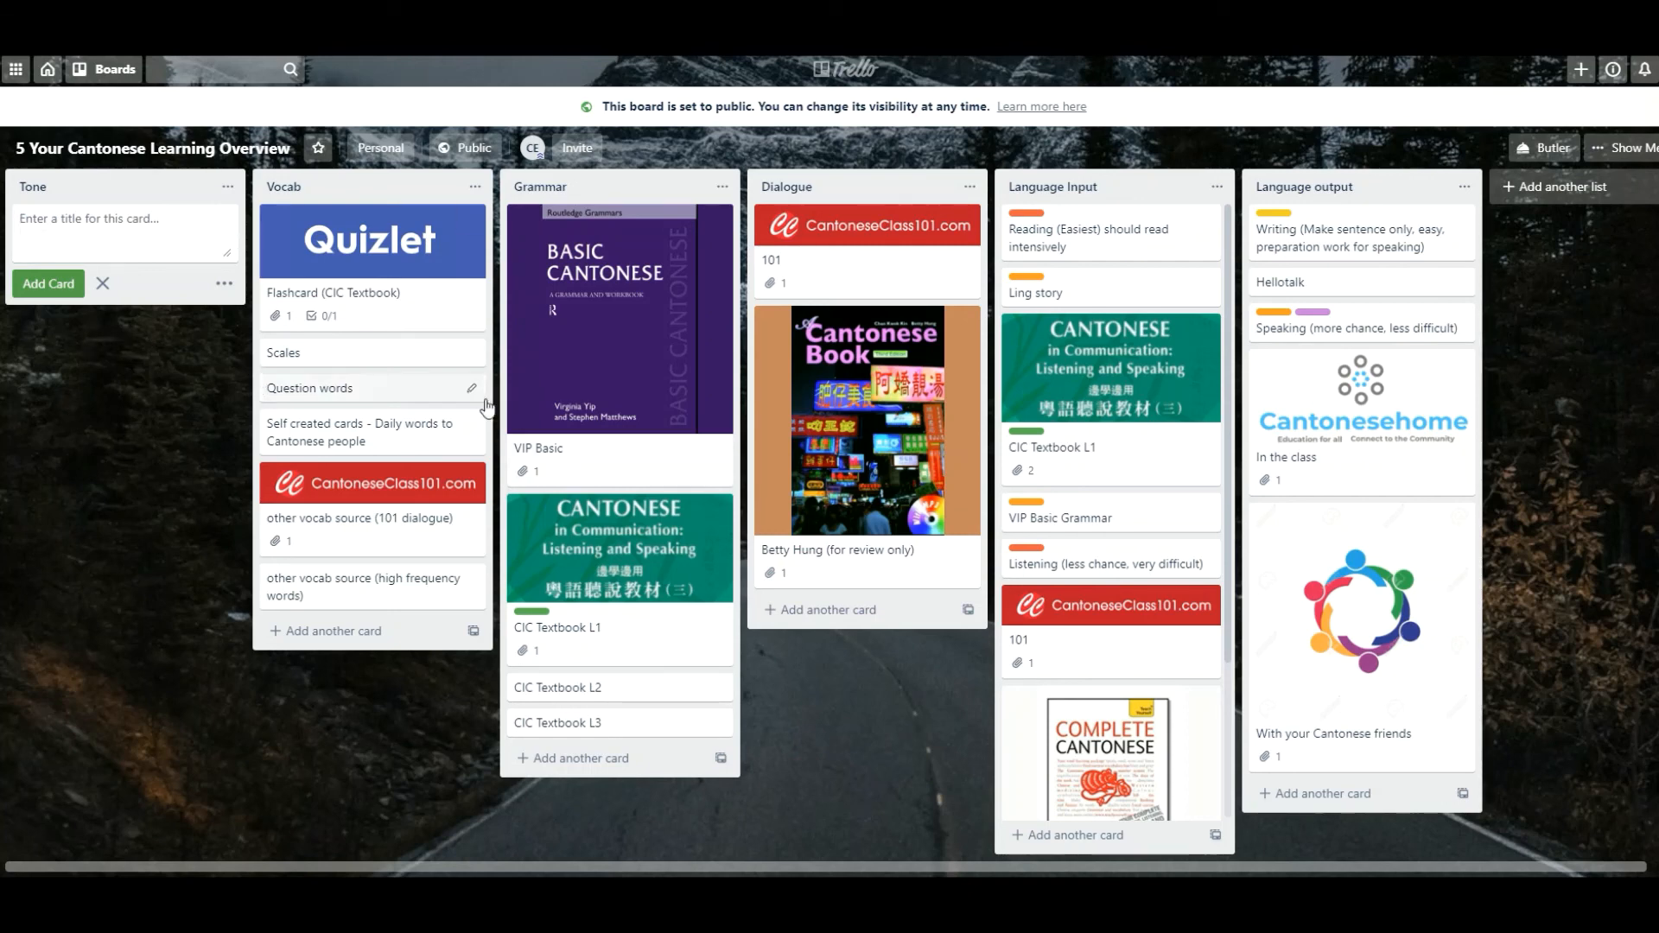
pyautogui.moveTo(688, 413)
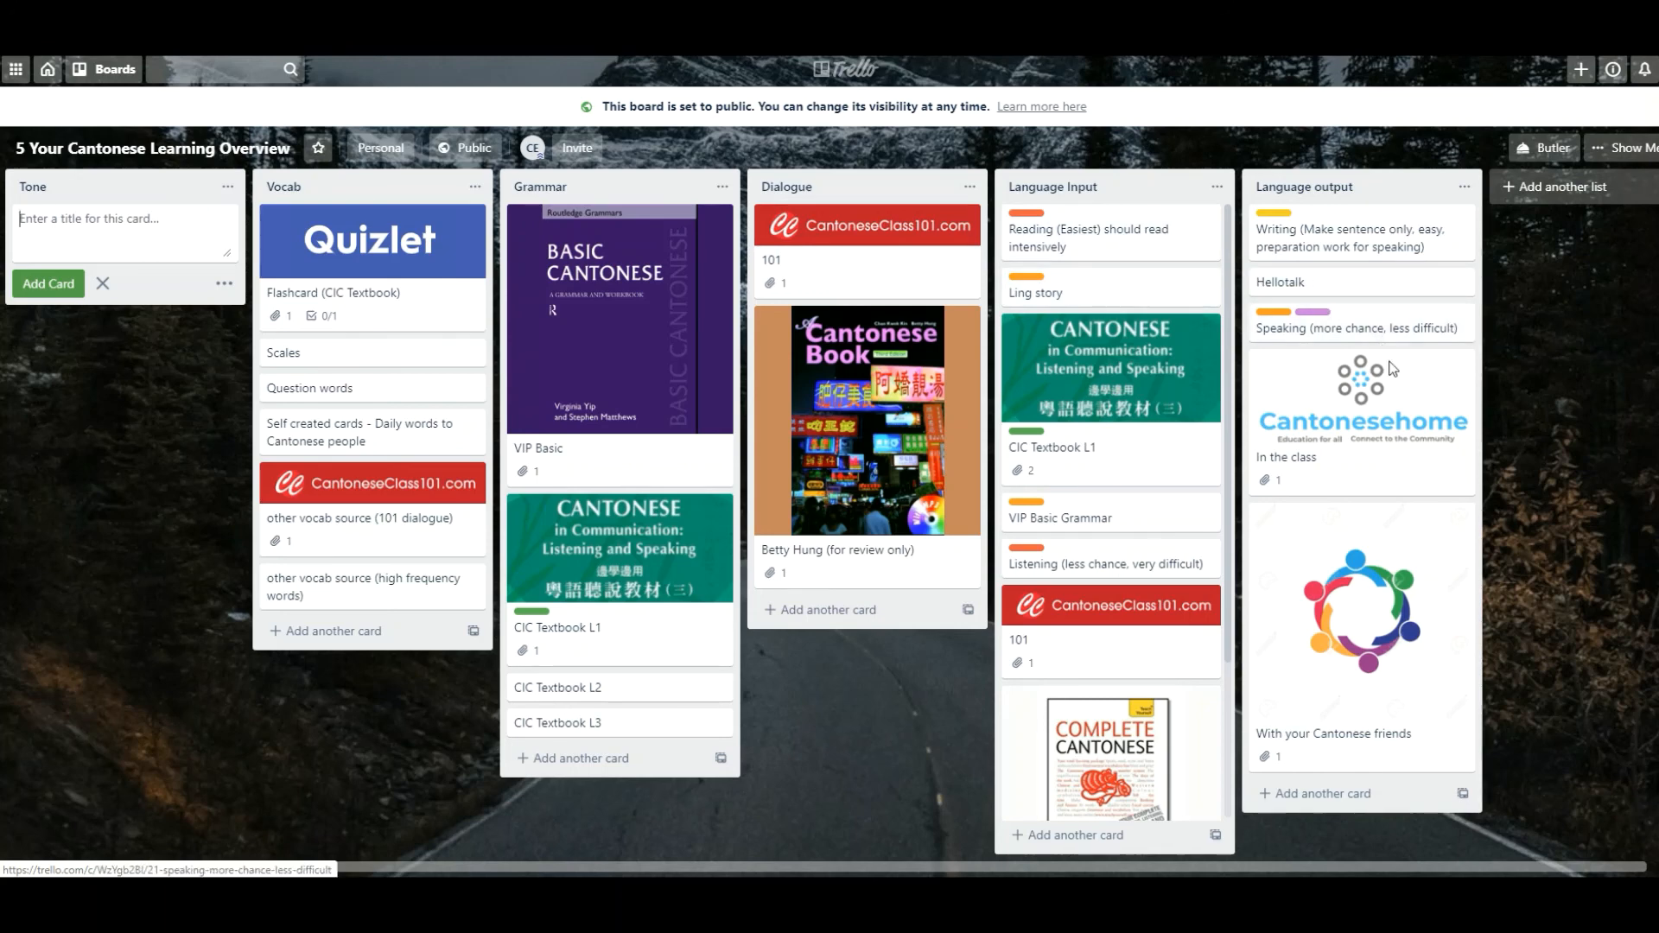
pyautogui.click(102, 282)
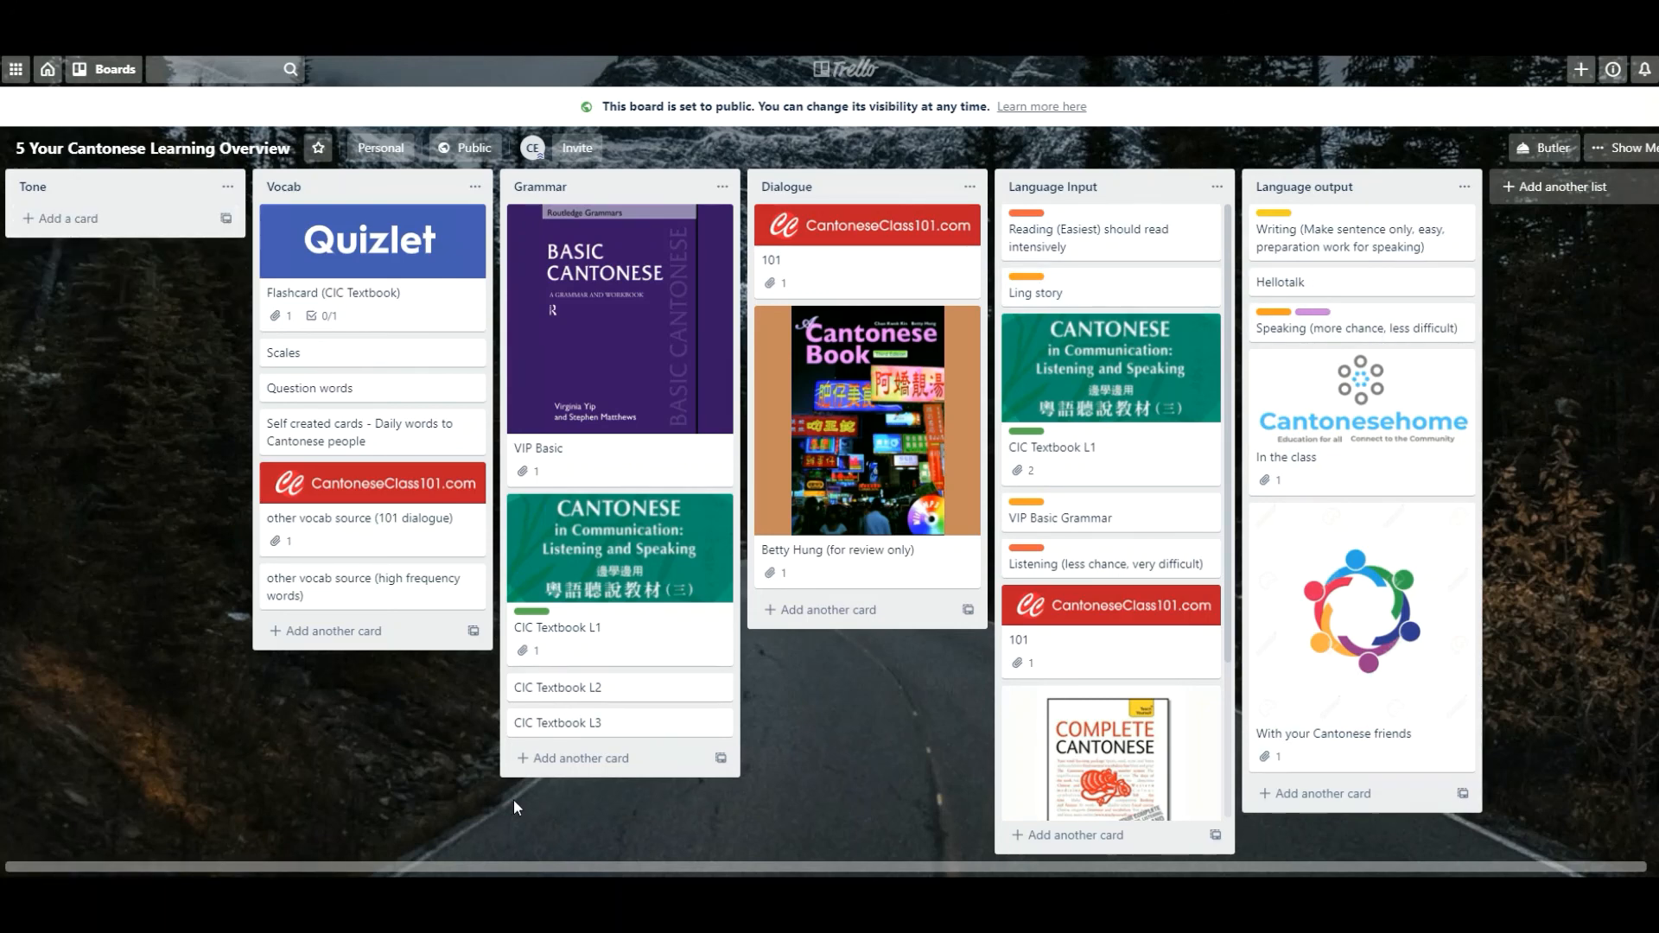